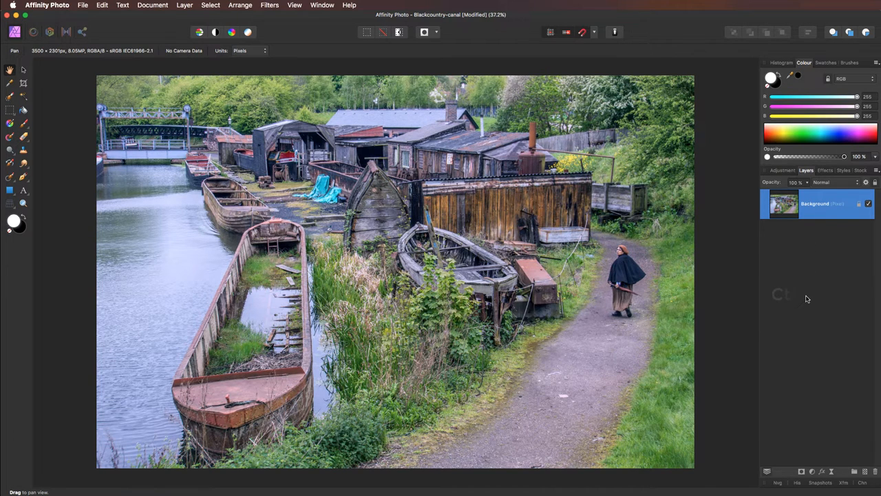
- Duplicate the Background layer twice, hide the top copy and select the middle copy
key("Cmd+J")
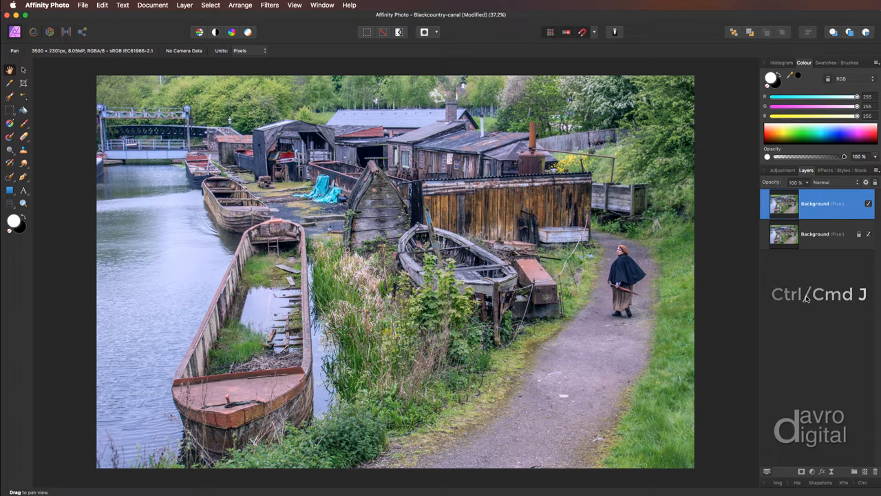
key("cmd+j")
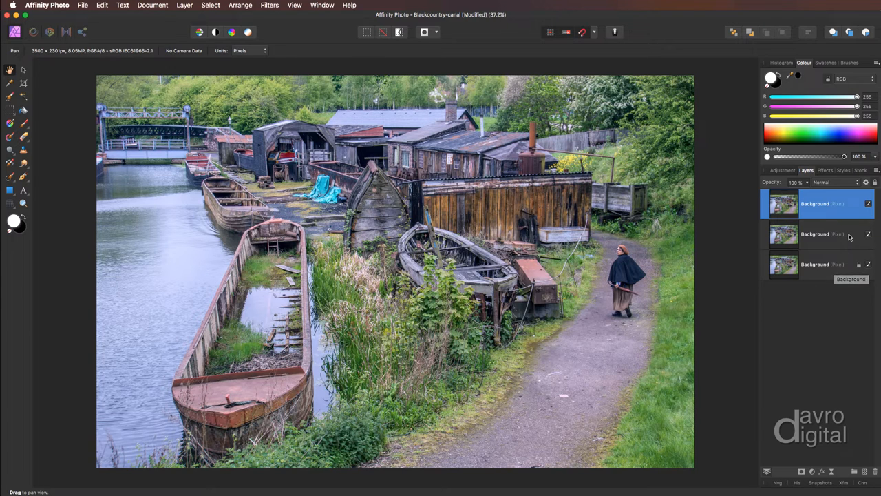
left_click(867, 203)
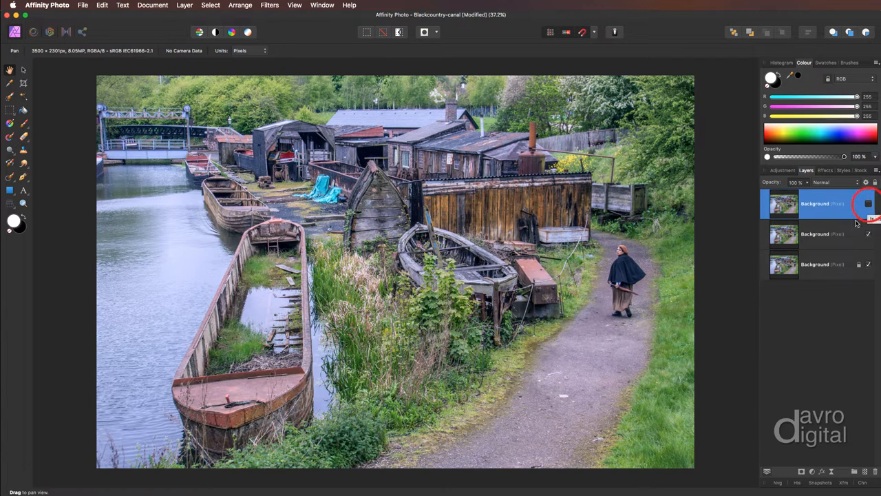
left_click(823, 234)
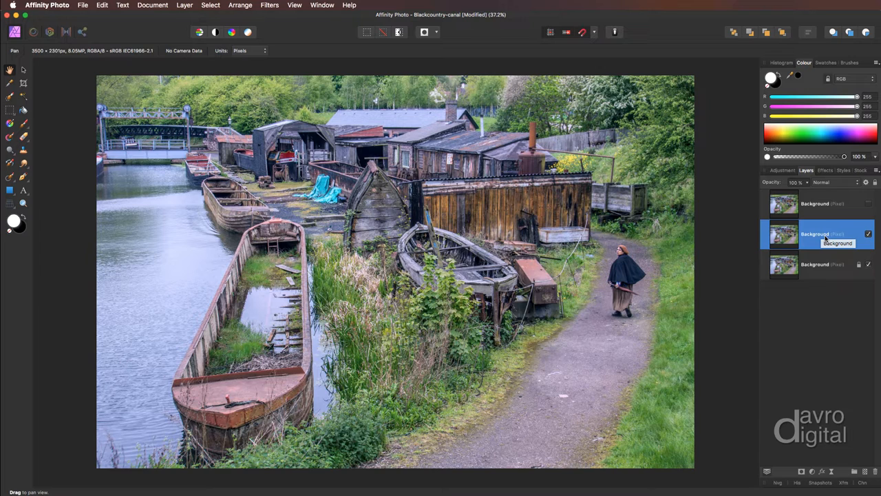
- Invert the middle photo copy and blend it with Colour Dodge so the image goes near white
key("ctrl+c")
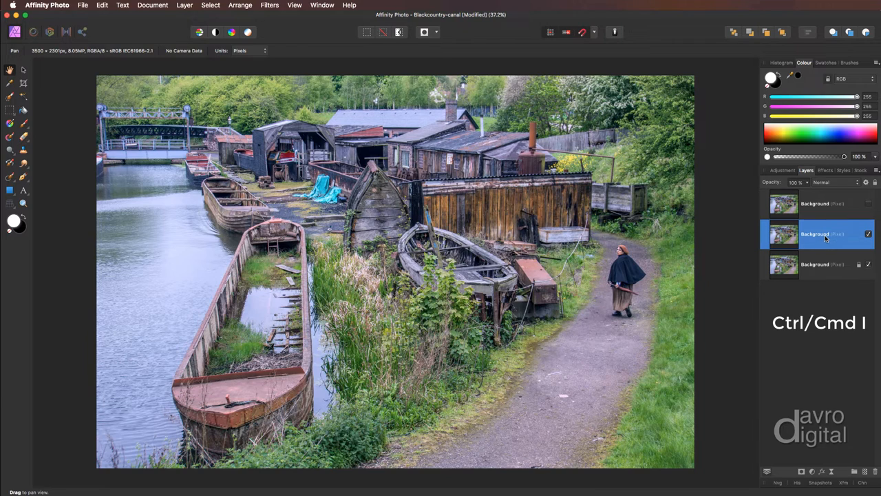
key("cmd+i")
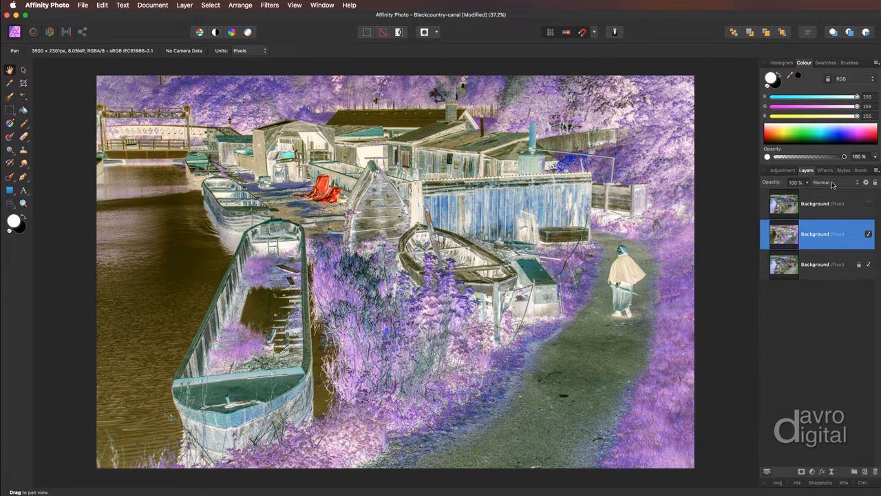
left_click(823, 182)
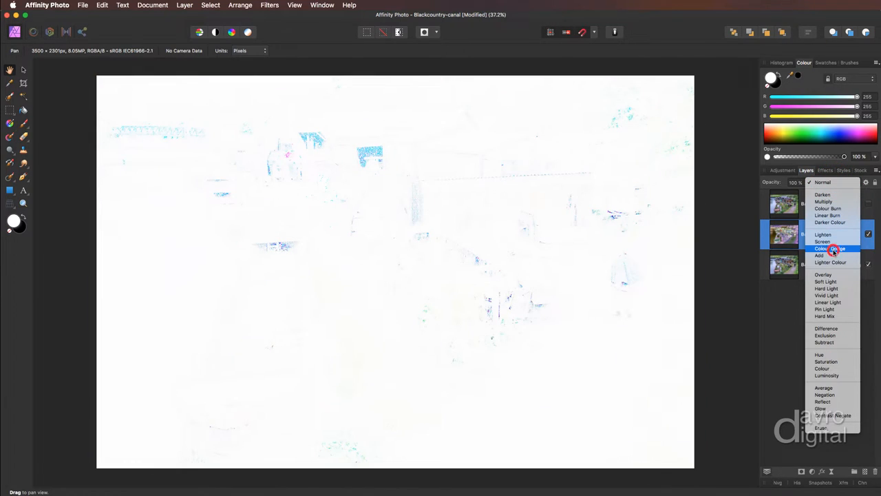
left_click(828, 247)
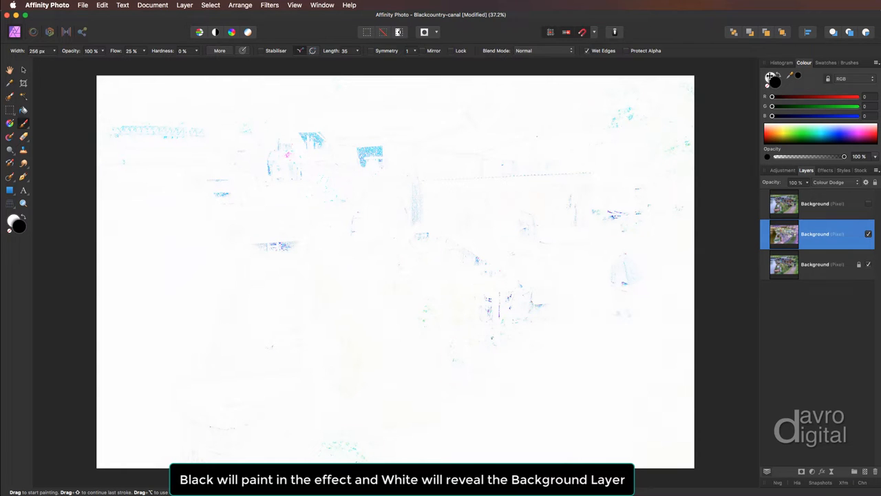
mouse_move(829, 79)
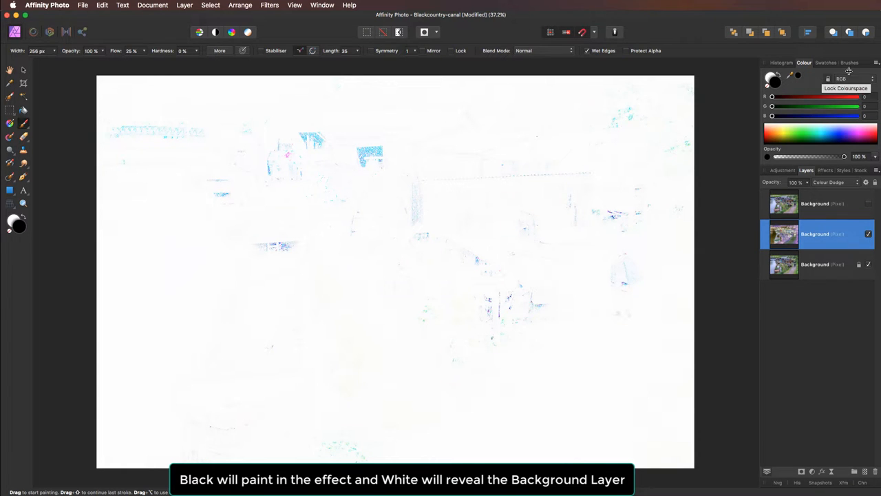
- Show the Brushes panel and switch it to a textured brush category
left_click(849, 63)
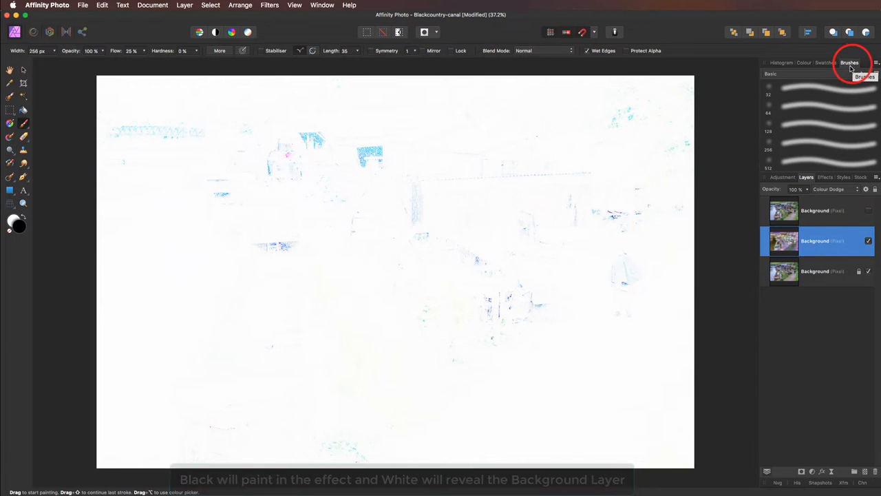
left_click(294, 6)
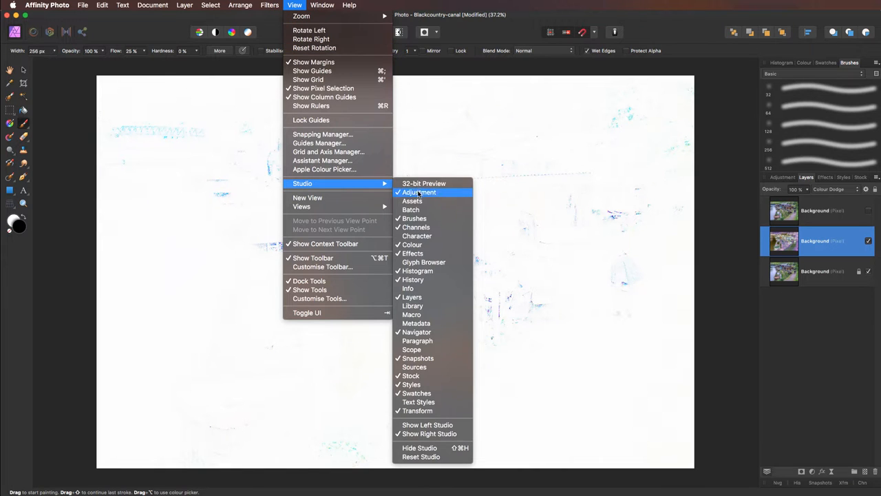
mouse_move(414, 218)
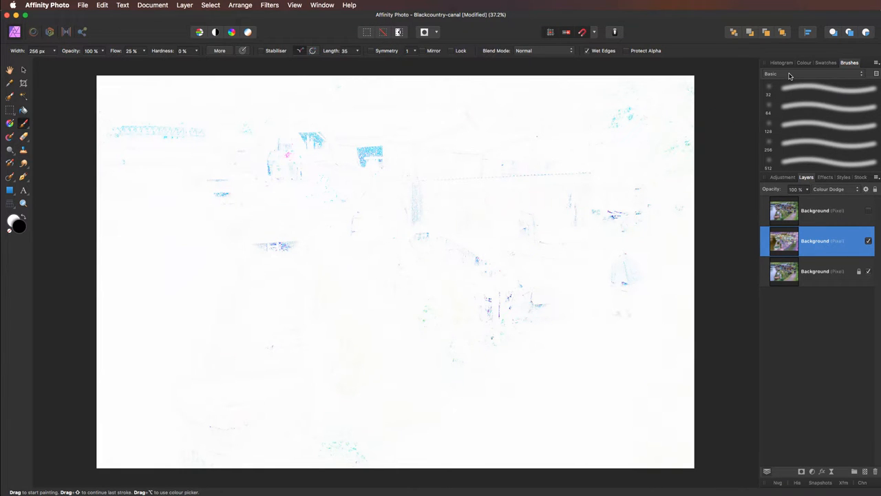
left_click(770, 74)
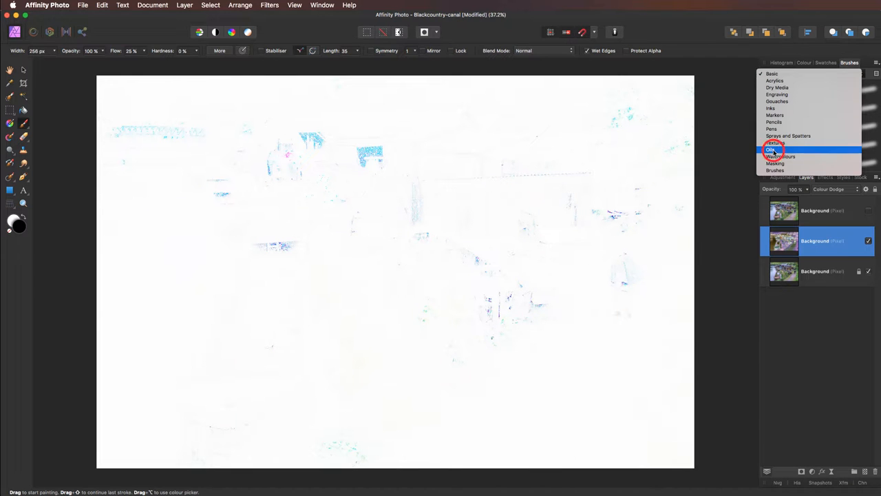
left_click(773, 149)
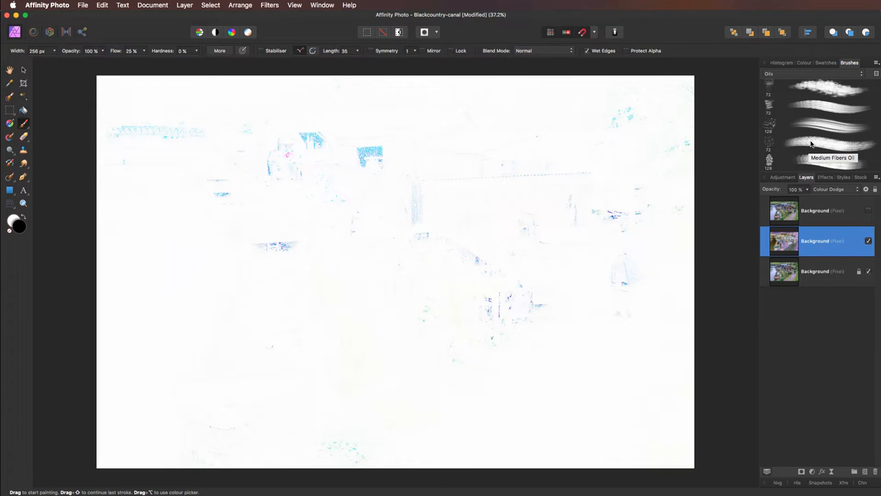
- Choose a speckled texture brush, enlarge it to around 500 px and set 20% opacity
left_click(818, 144)
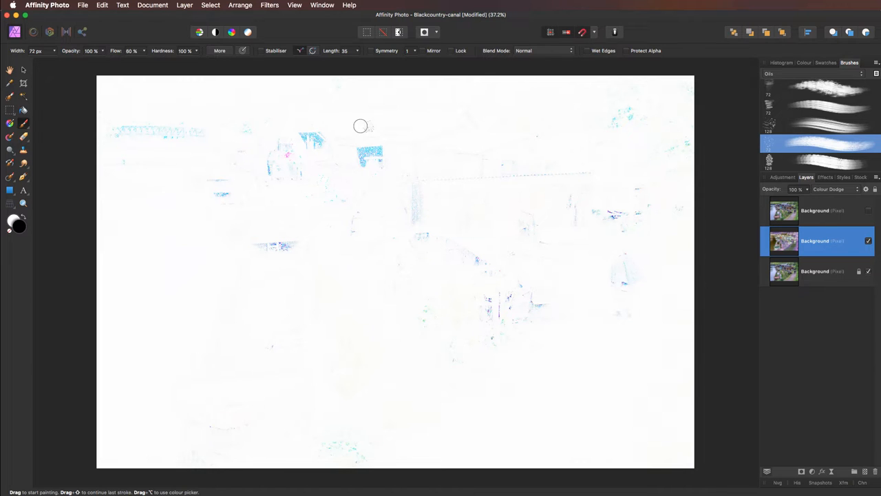
mouse_move(35, 49)
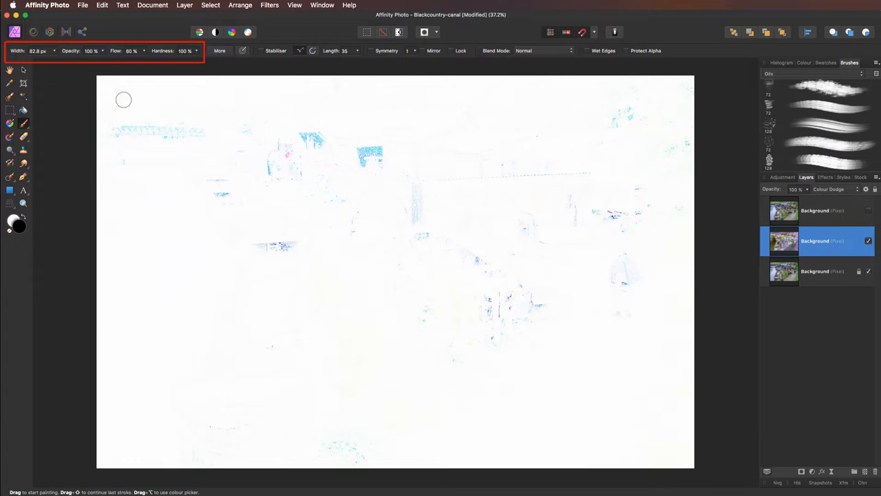
key("]")
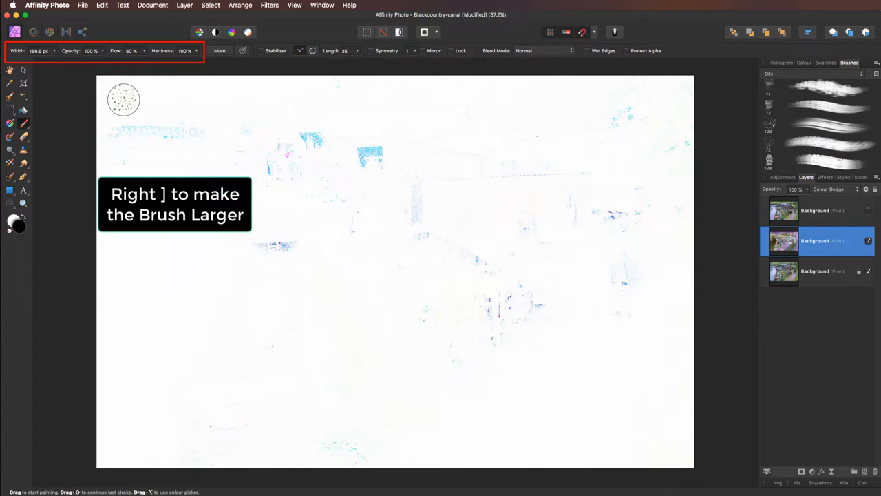
key("]")
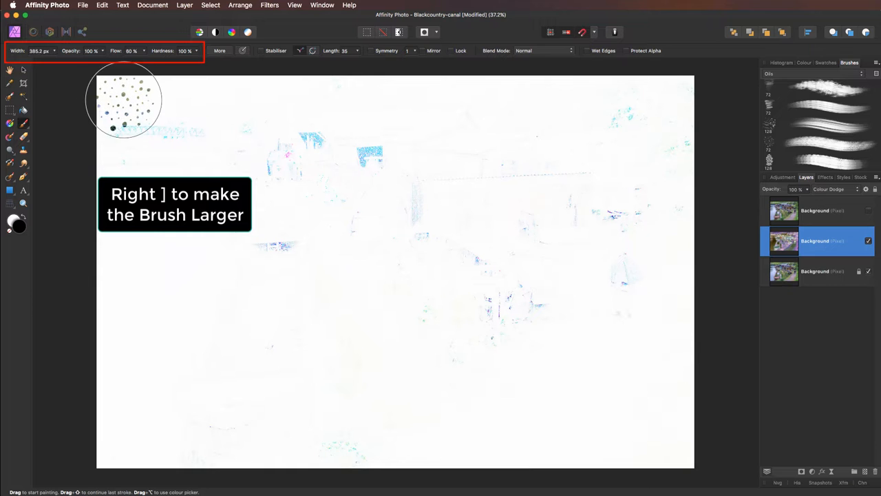
key("]")
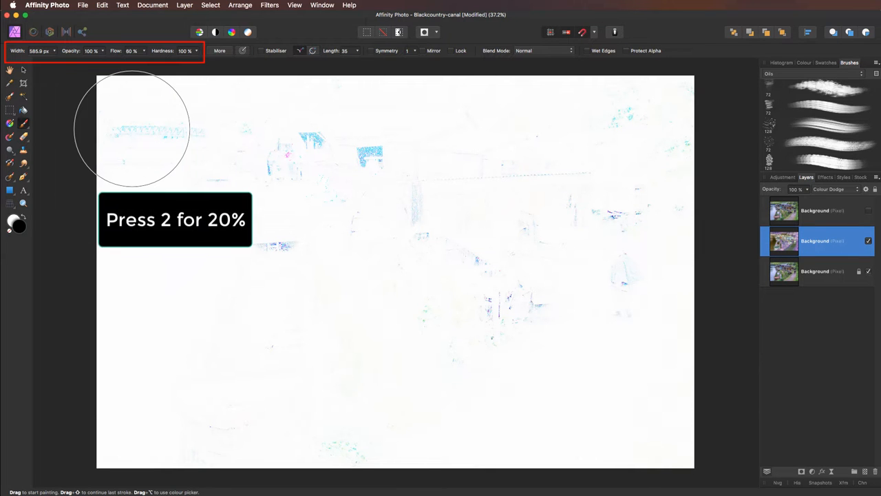
key("2")
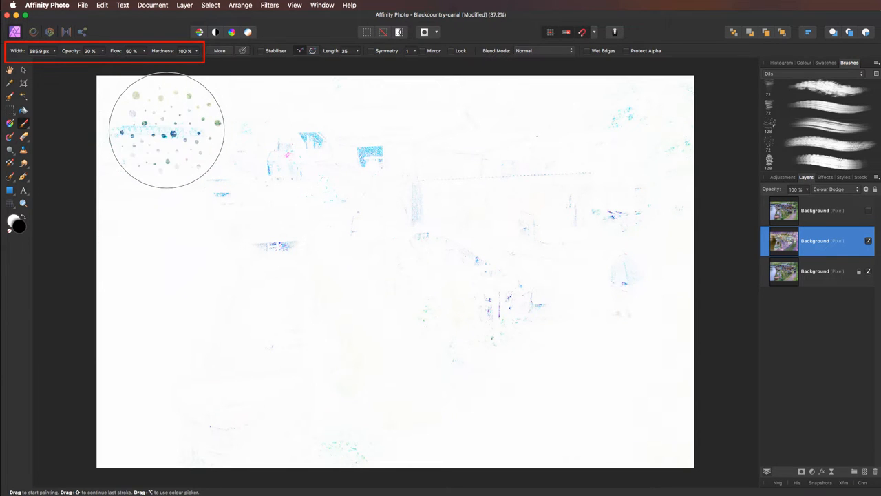
key("[")
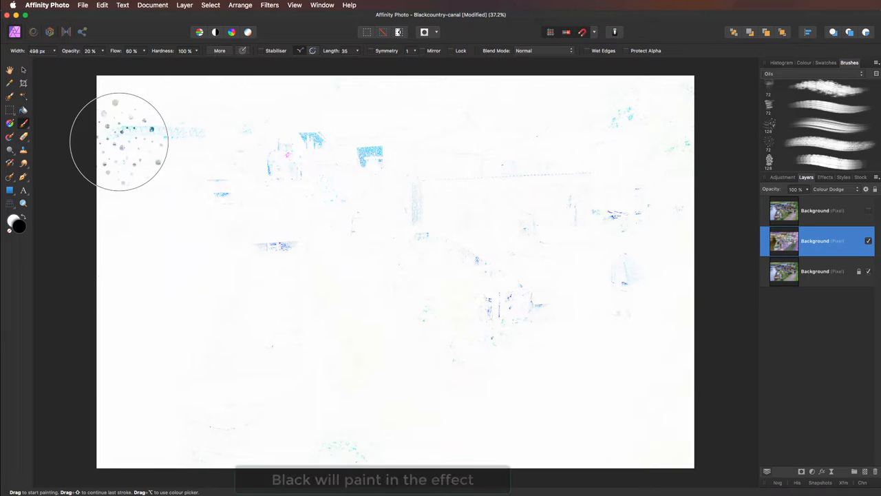
- Paint back the bridge, trees, sheds and canal water on the Colour Dodge layer in sketchy strokes
left_click_drag(117, 141, 127, 96)
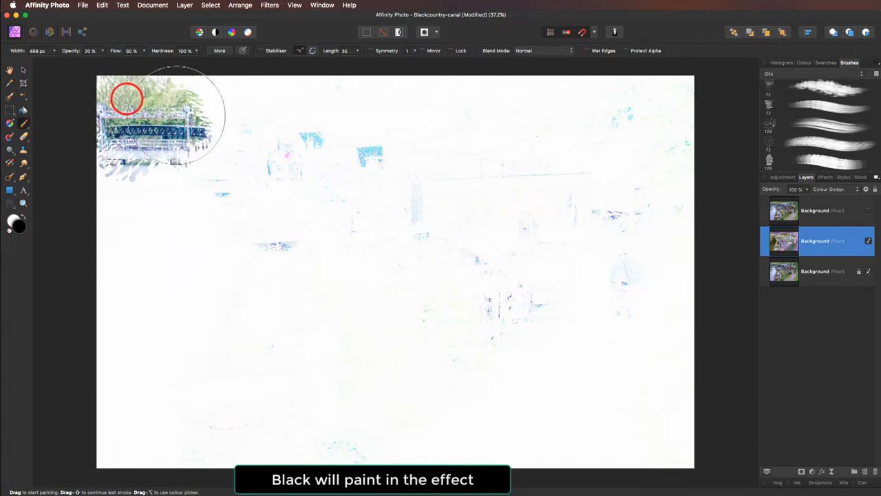
left_click_drag(127, 103, 245, 99)
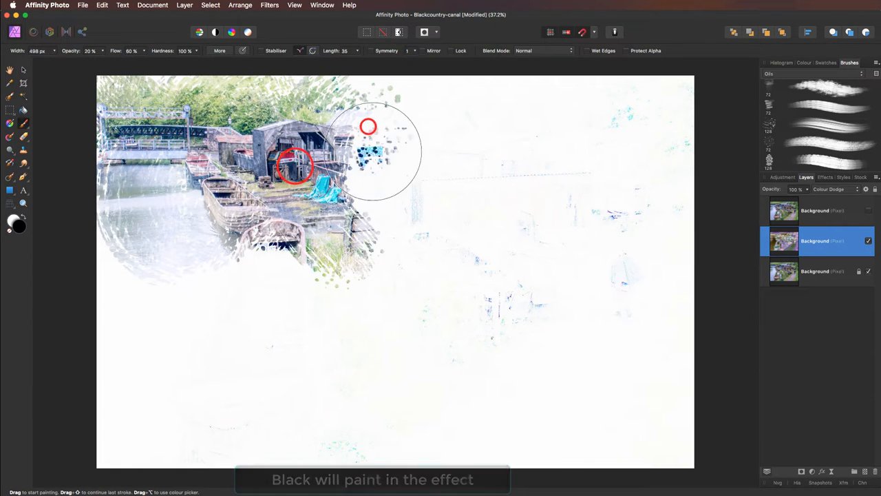
left_click_drag(369, 127, 466, 124)
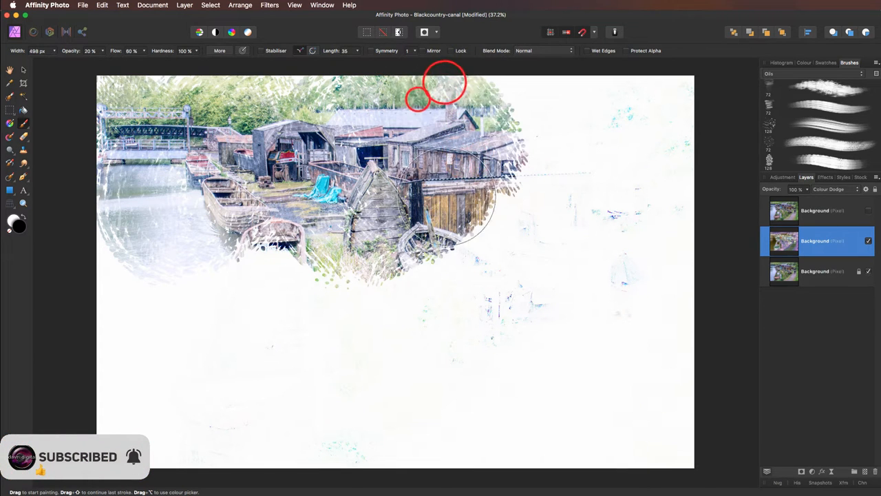
left_click_drag(420, 96, 502, 179)
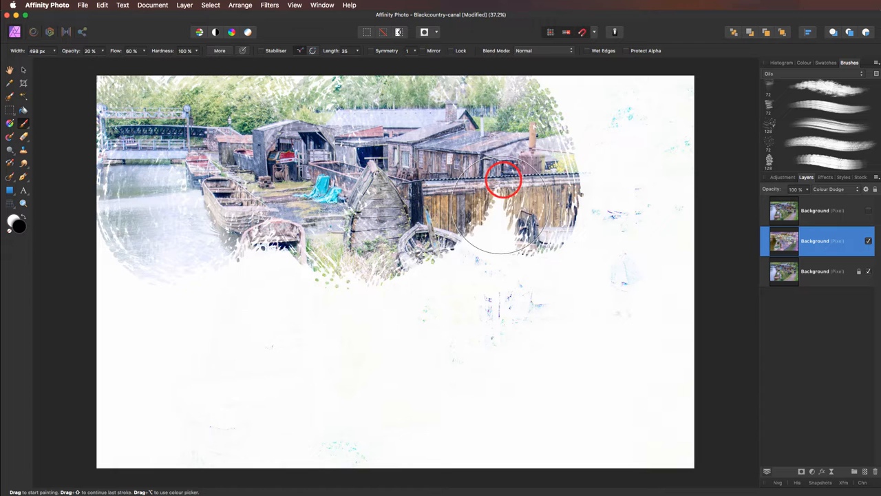
left_click_drag(503, 179, 516, 214)
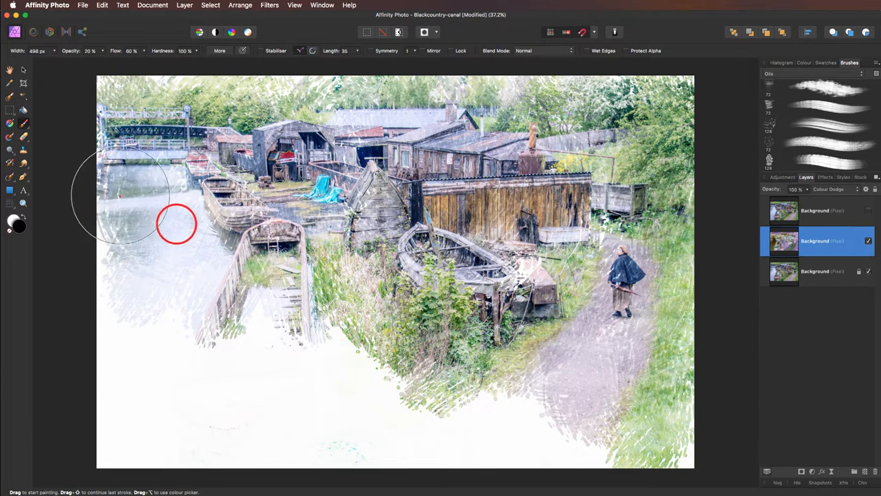
left_click_drag(177, 223, 126, 311)
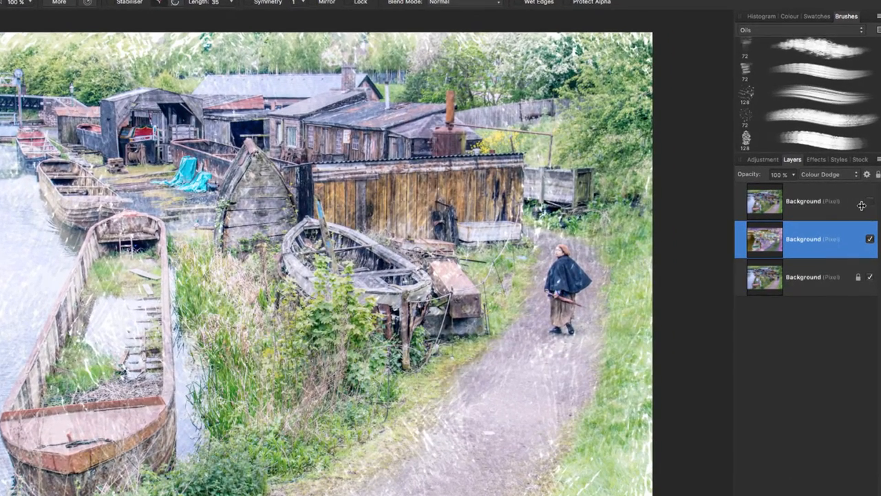
- Show the top photo copy again and rename it 'Sketch'
left_click(870, 201)
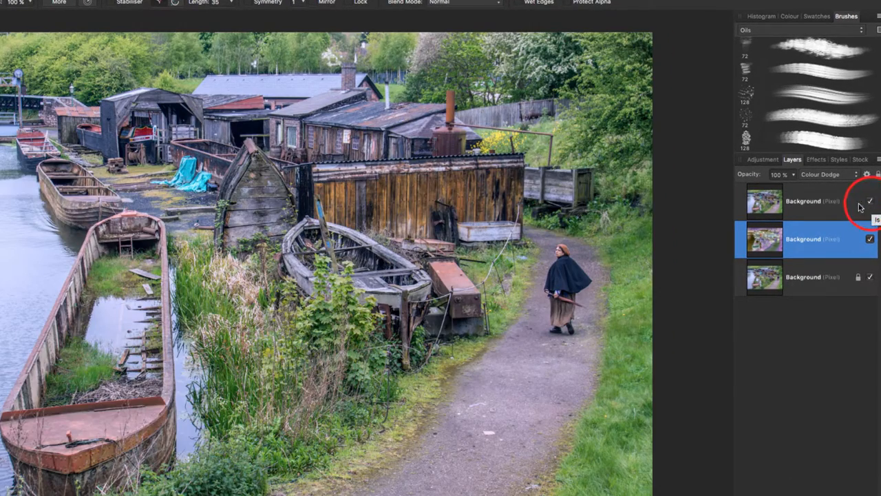
left_click(805, 201)
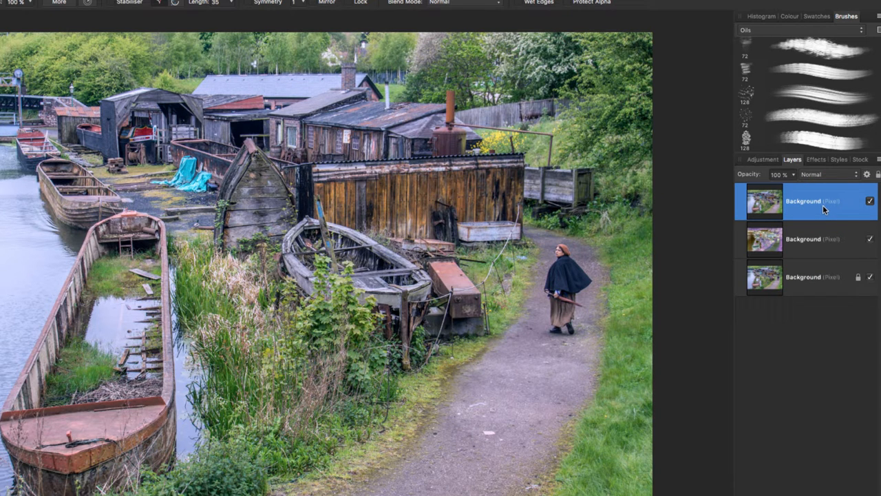
mouse_move(823, 212)
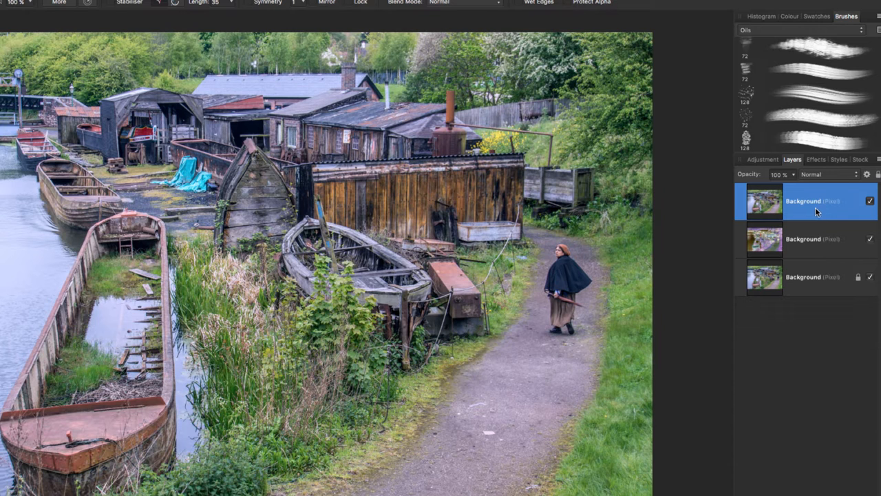
mouse_move(804, 204)
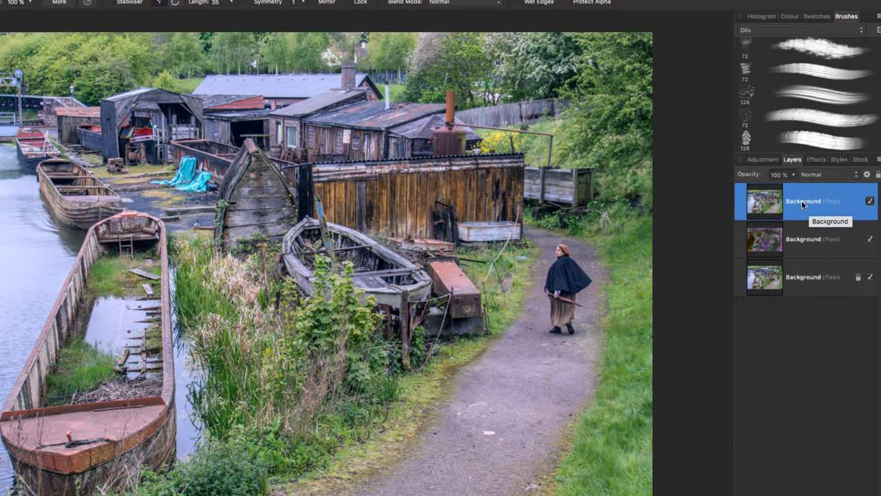
double_click(803, 201)
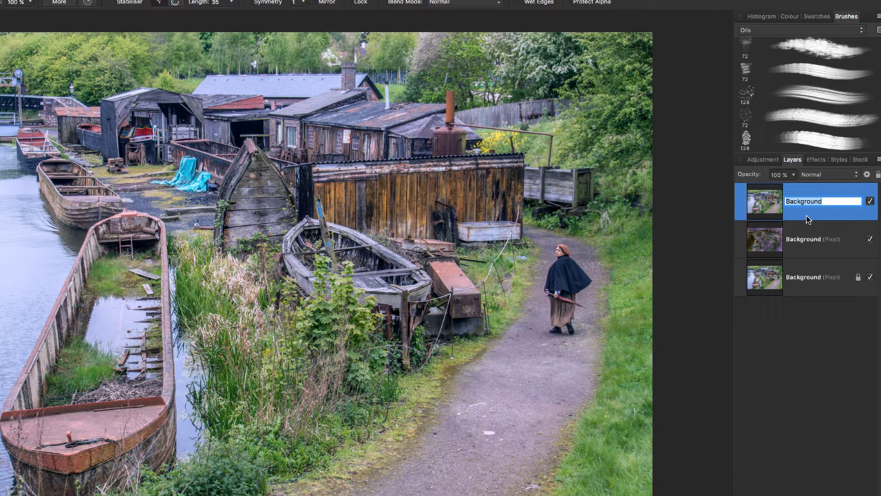
type("Sketch")
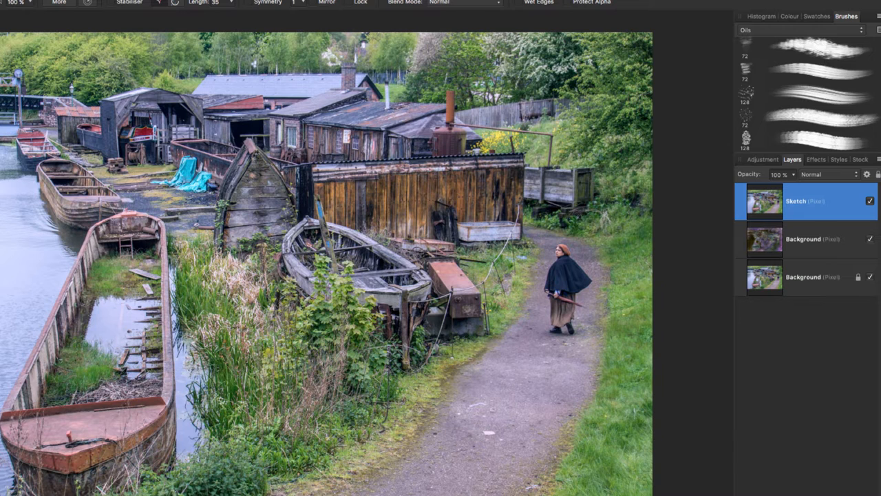
left_click(812, 239)
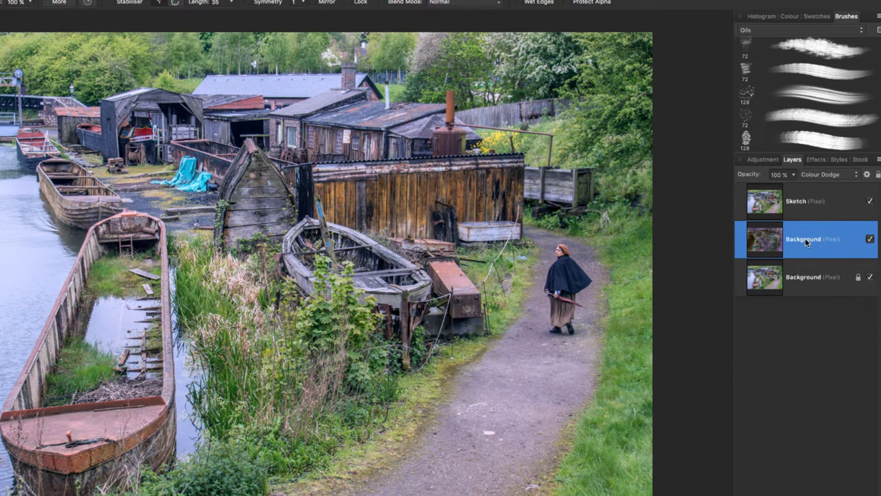
- Rename the middle Colour Dodge layer to 'Painted'
double_click(804, 240)
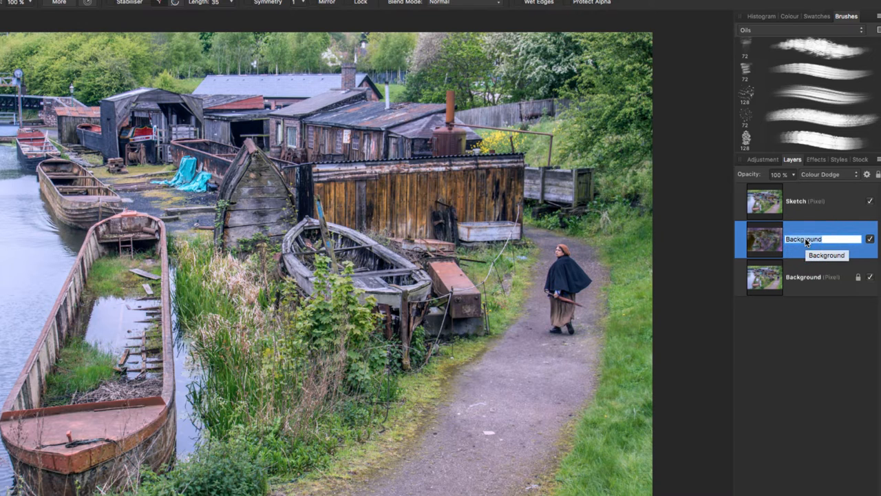
type("Painted")
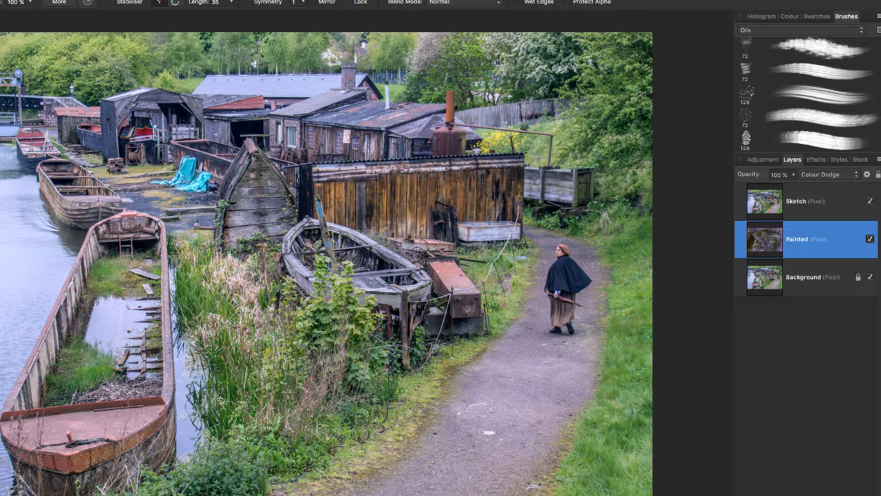
left_click(796, 201)
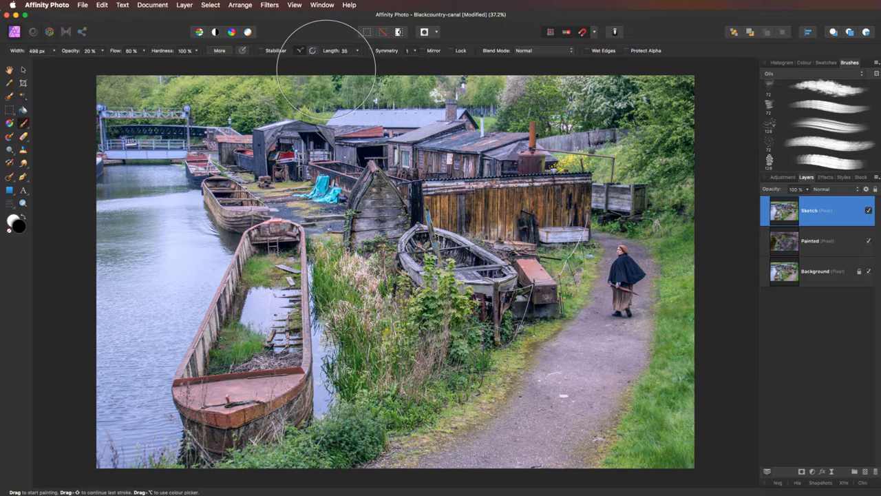
- Apply Filters > Detect > Detect Edges to the Sketch layer, turning the scene into outlines
left_click(10, 68)
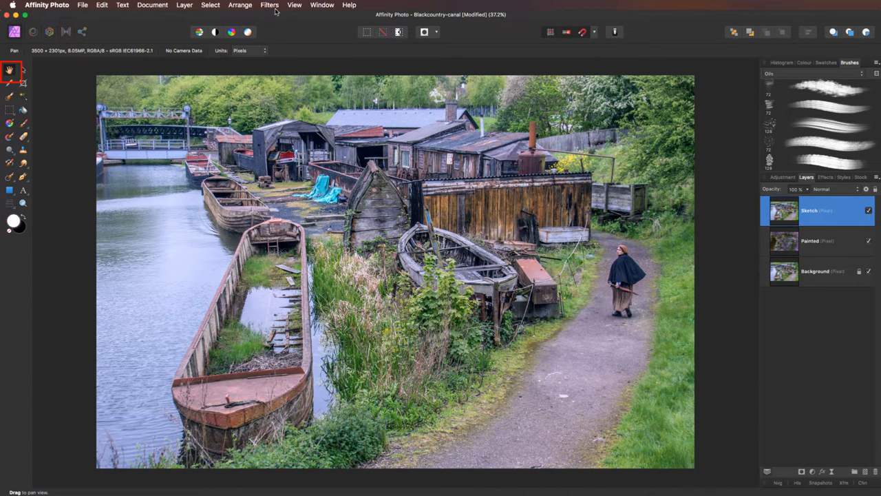
left_click(270, 5)
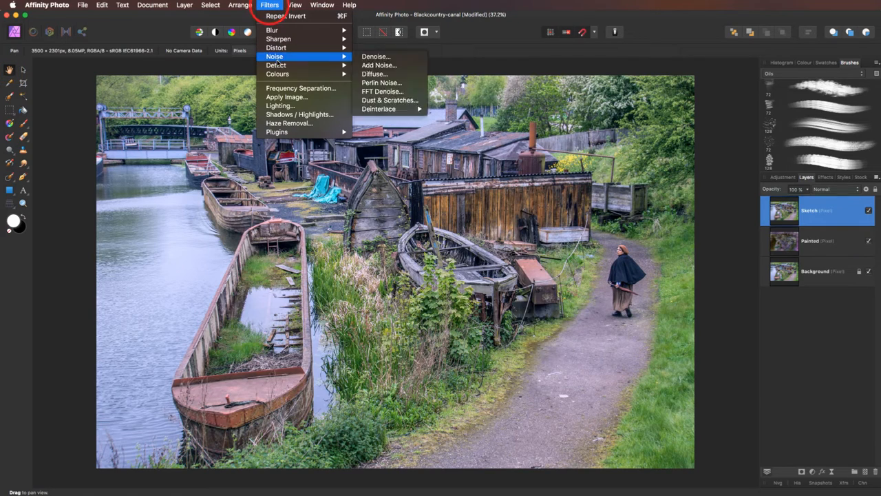
mouse_move(275, 65)
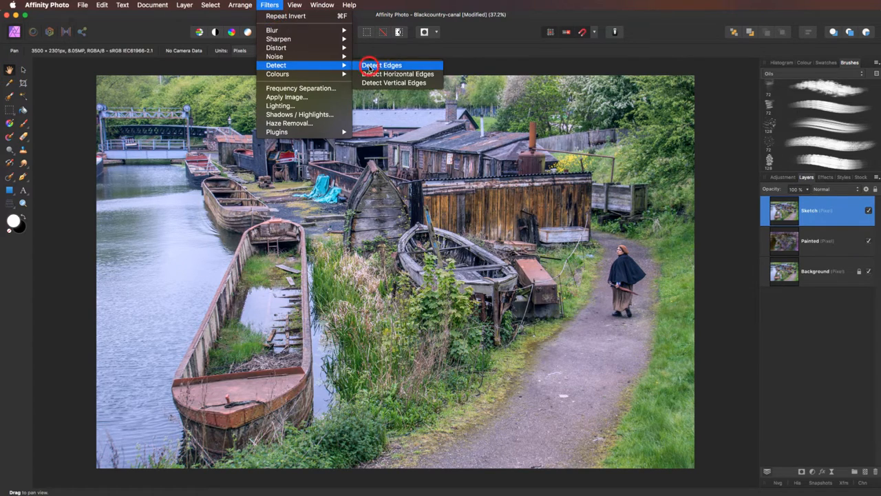
left_click(381, 65)
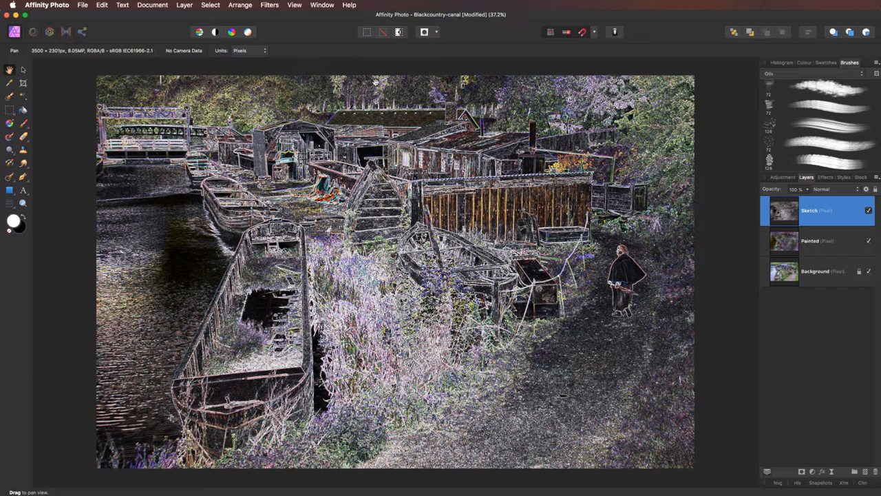
mouse_move(383, 120)
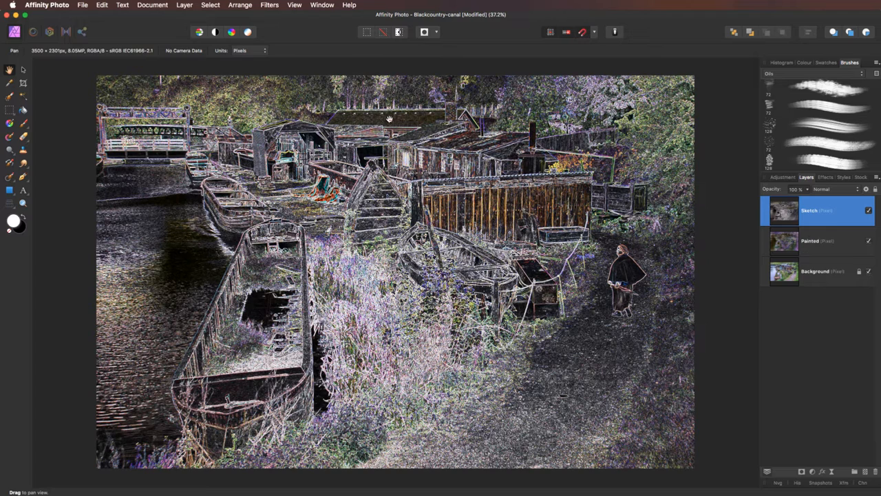
mouse_move(394, 118)
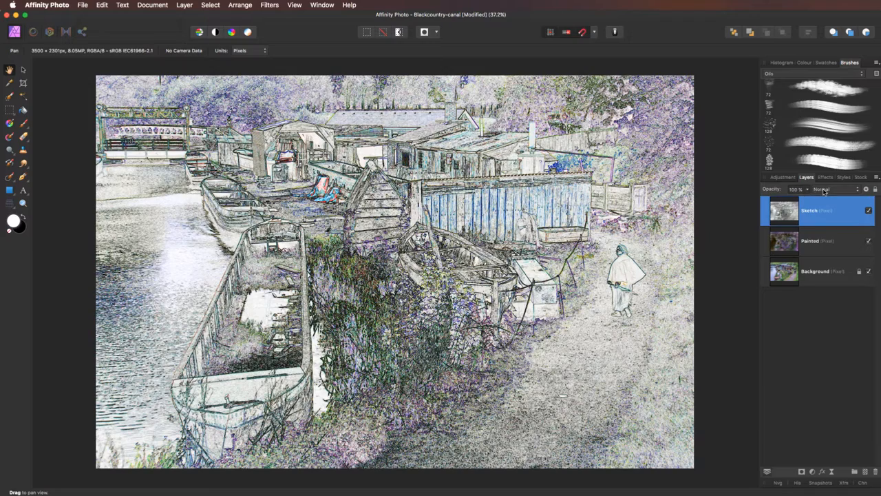
- Set the Sketch layer to Multiply and drag its opacity down
left_click(823, 188)
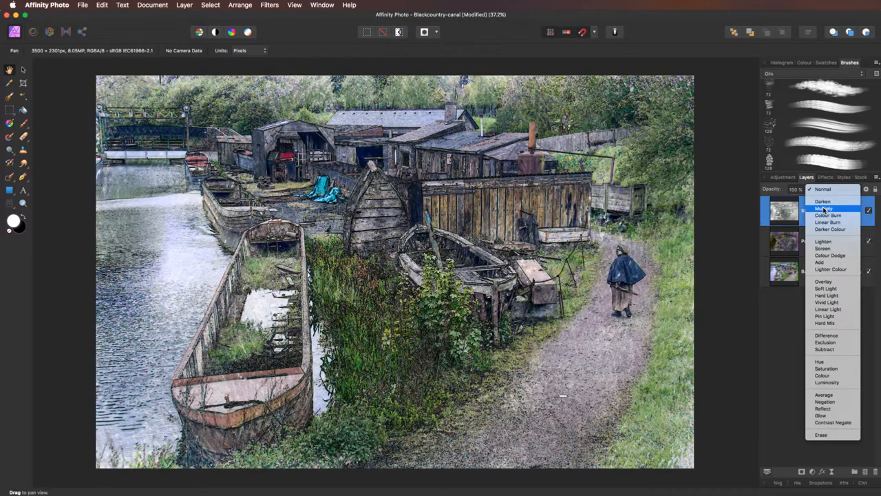
left_click(824, 208)
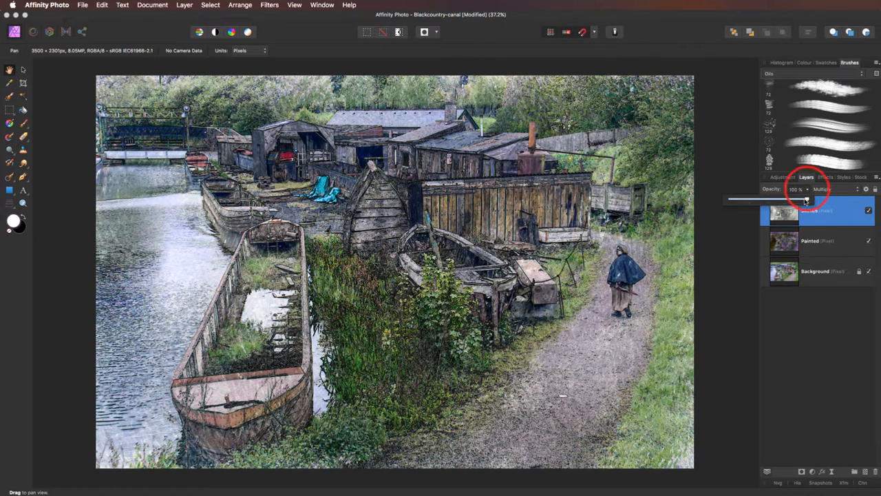
left_click_drag(801, 198, 750, 199)
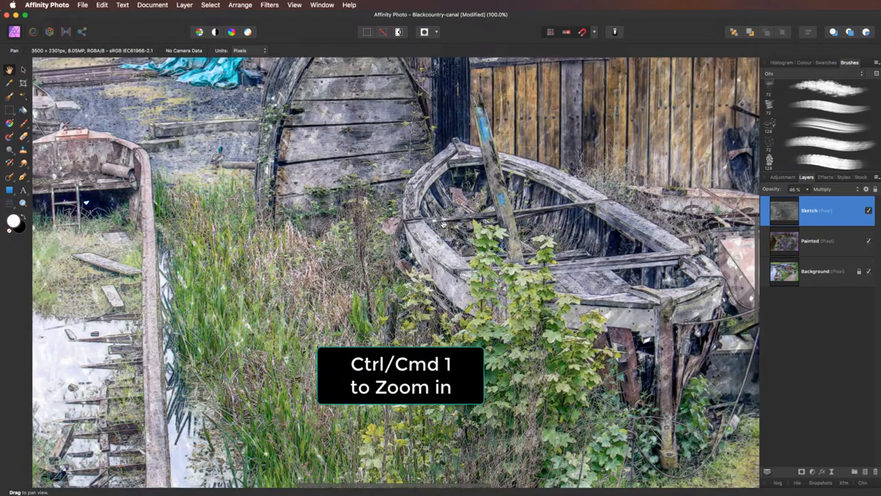
left_click(870, 210)
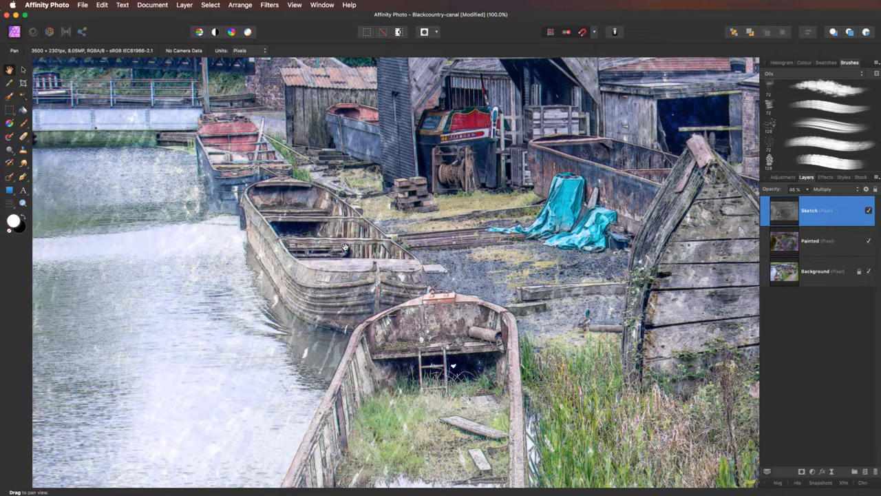
mouse_move(728, 261)
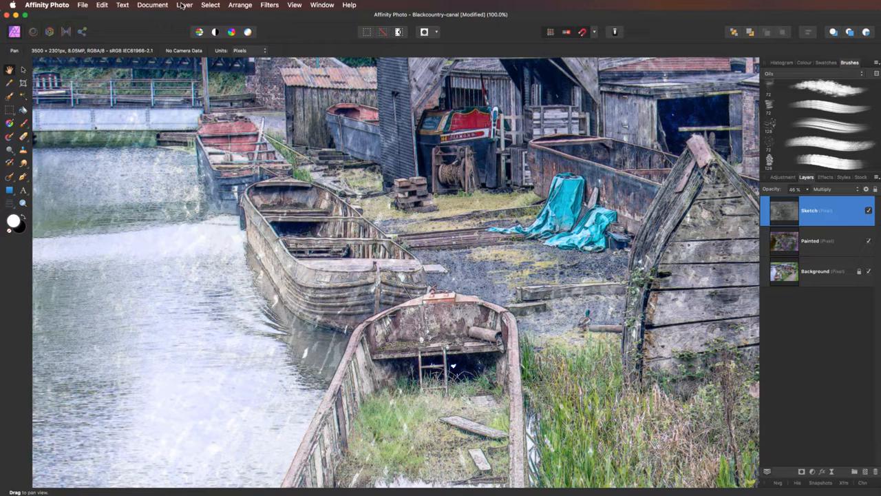
- Add a Live Ripple distortion filter layer over the canal photo
left_click(184, 5)
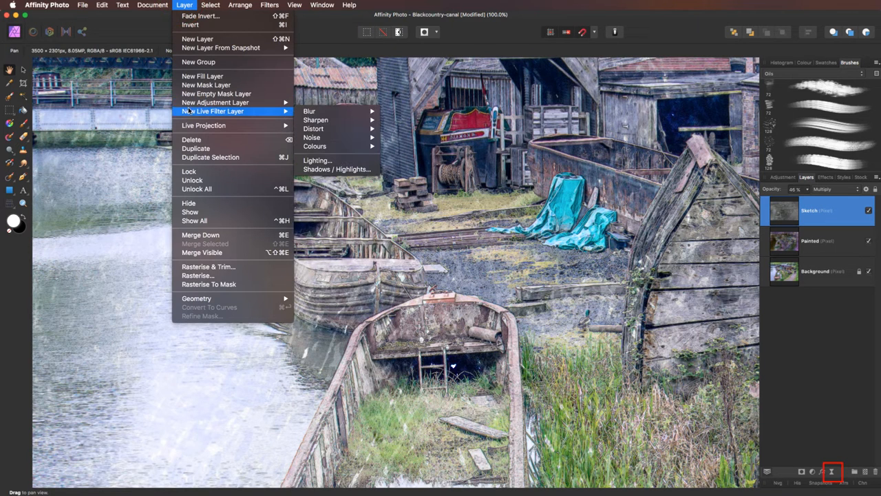
mouse_move(315, 119)
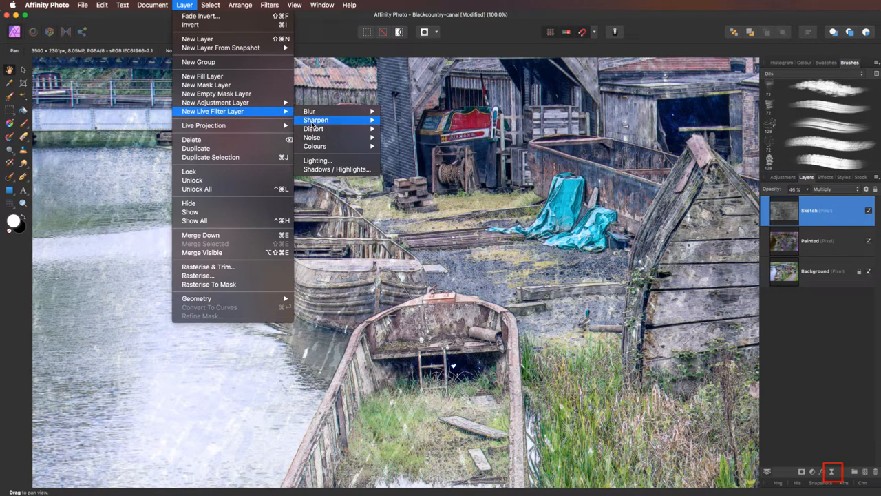
mouse_move(314, 129)
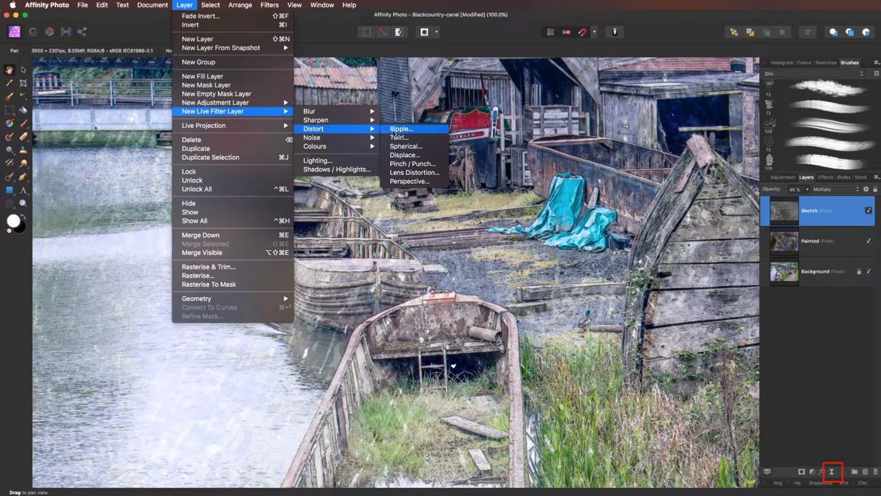
left_click(400, 129)
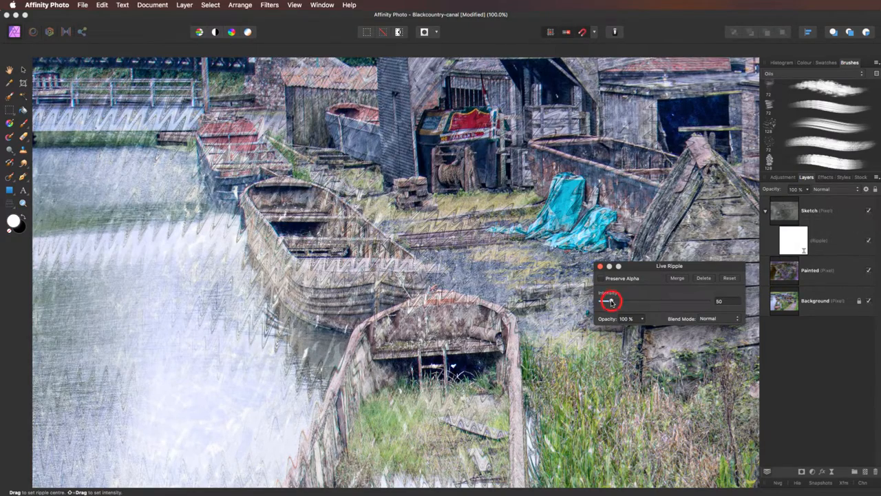
- Pull the Live Ripple intensity down from the harsh zigzag, overshooting to about 5
left_click_drag(608, 300, 602, 300)
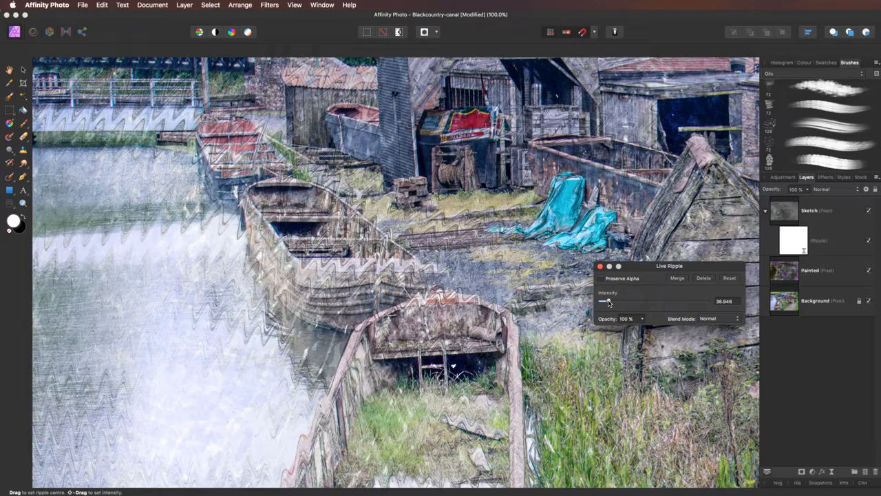
left_click_drag(606, 300, 604, 301)
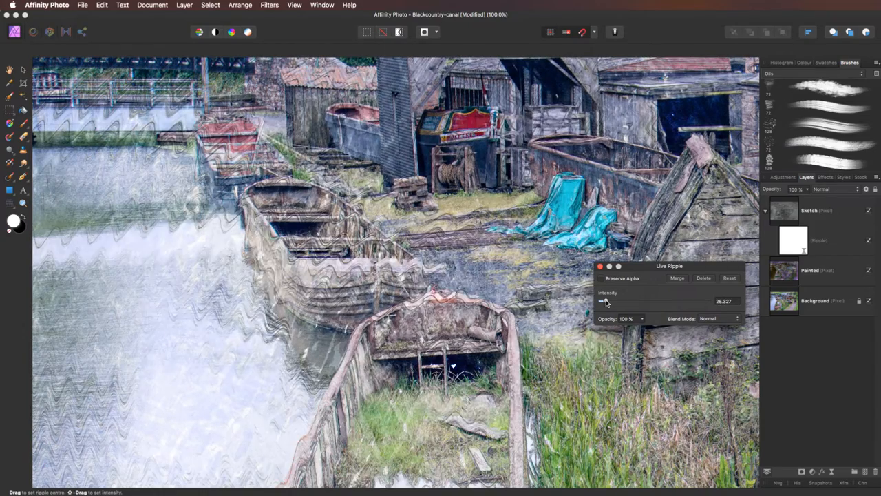
left_click_drag(613, 300, 604, 300)
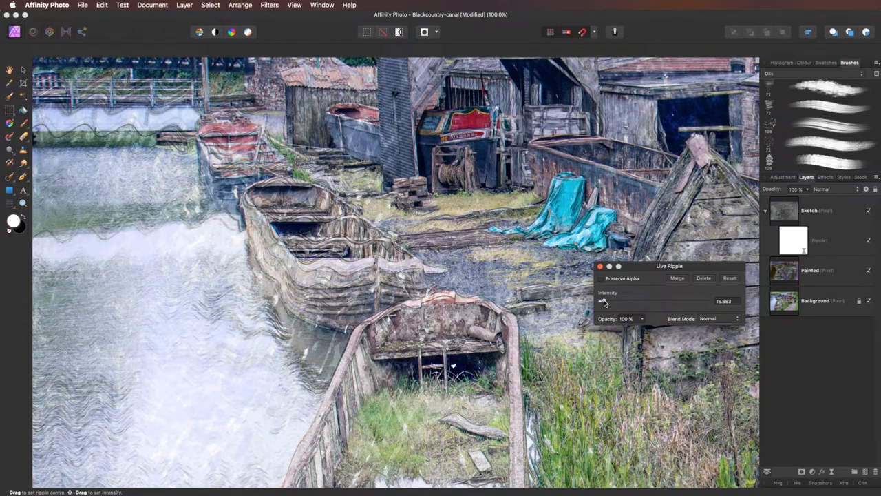
left_click_drag(605, 301, 603, 302)
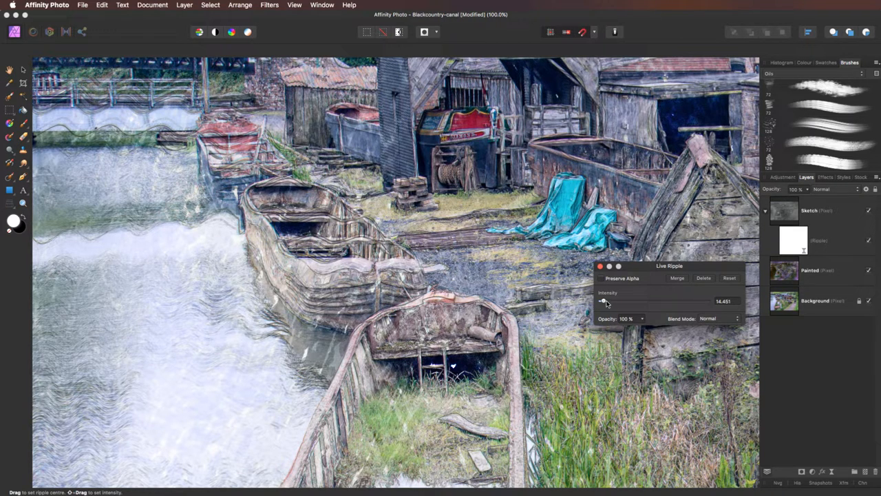
left_click_drag(604, 301, 603, 303)
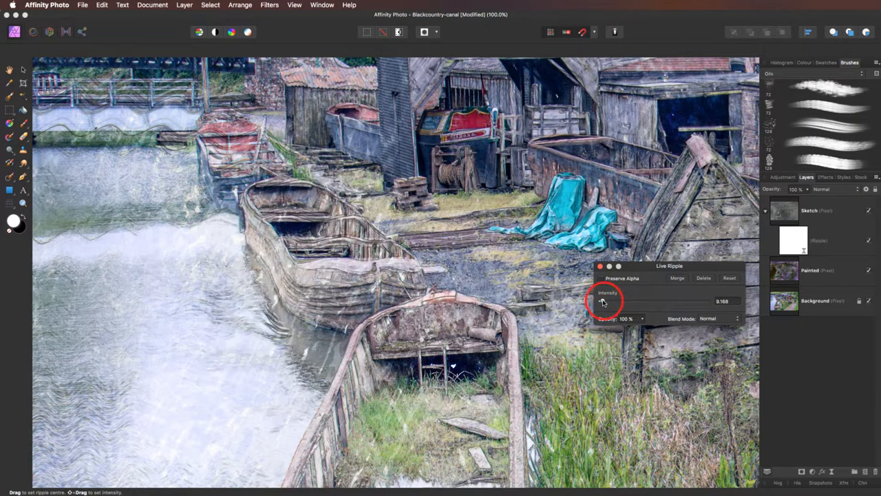
left_click_drag(606, 300, 603, 302)
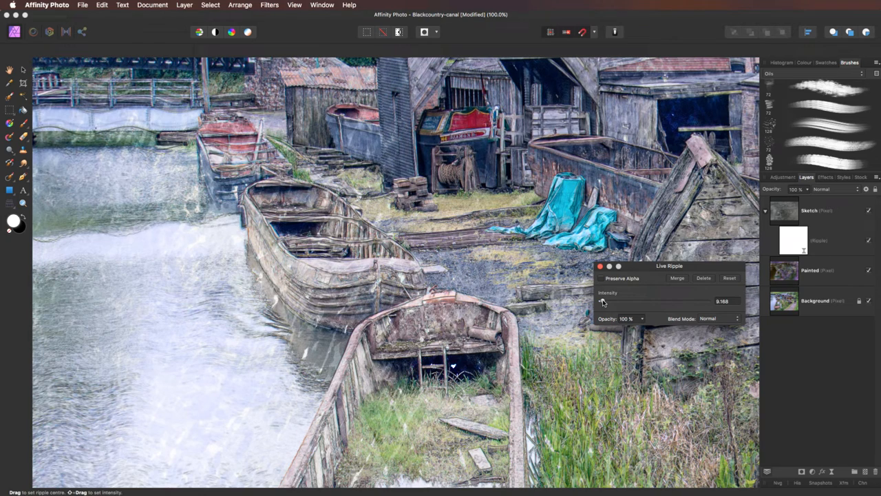
- Nudge the ripple intensity back up and settle it at a gentle value near 10
left_click_drag(603, 301, 599, 302)
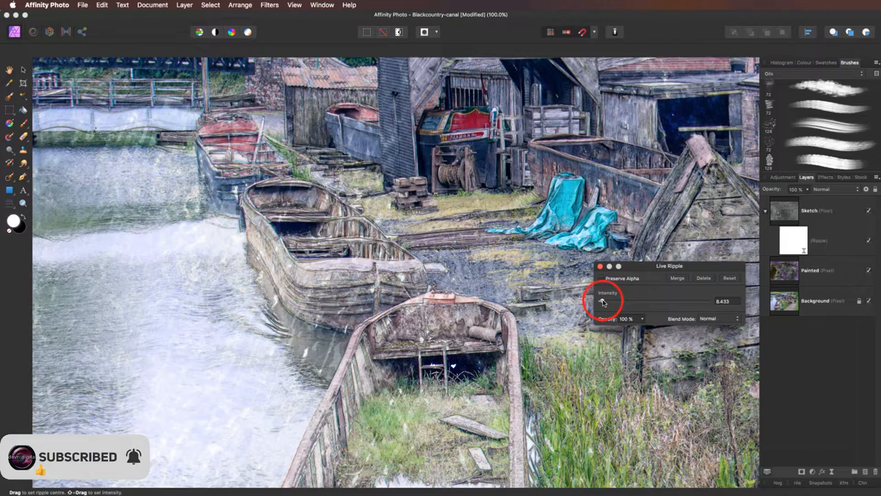
left_click_drag(603, 300, 613, 300)
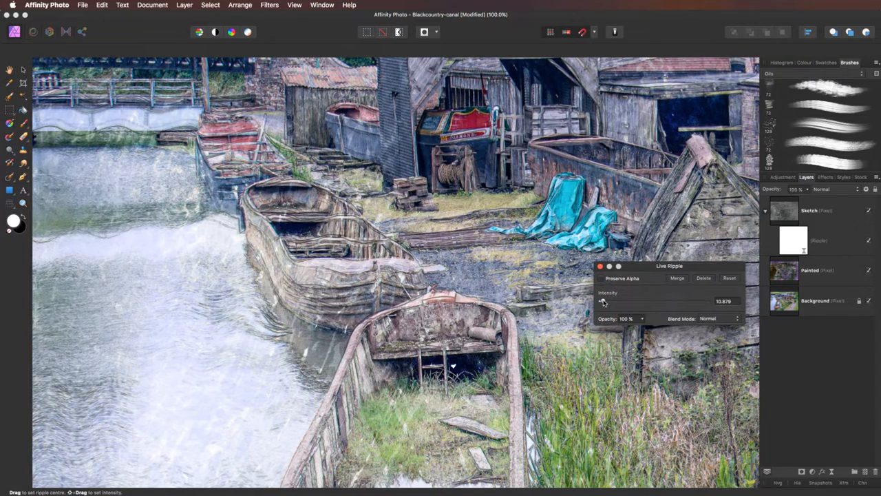
left_click_drag(603, 300, 603, 302)
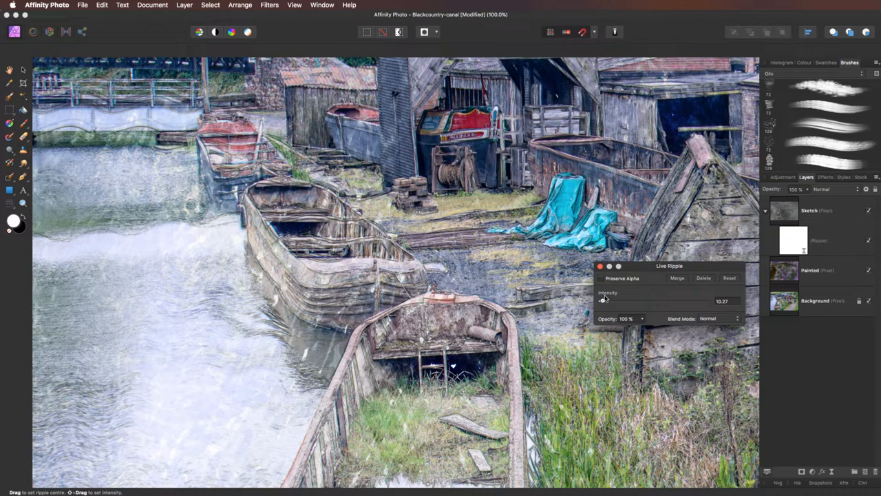
left_click(600, 267)
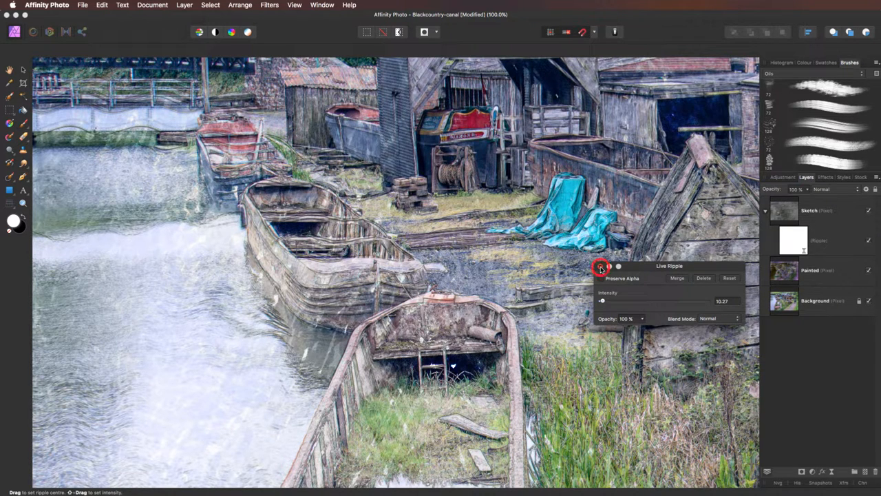
- Commit the gentle Live Ripple and pan the view up to the bridge end of the canal
left_click(600, 268)
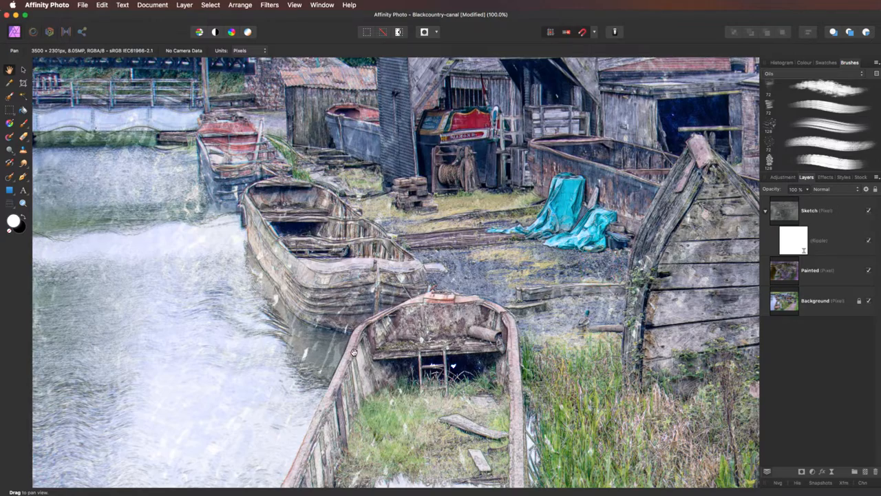
left_click_drag(355, 351, 479, 392)
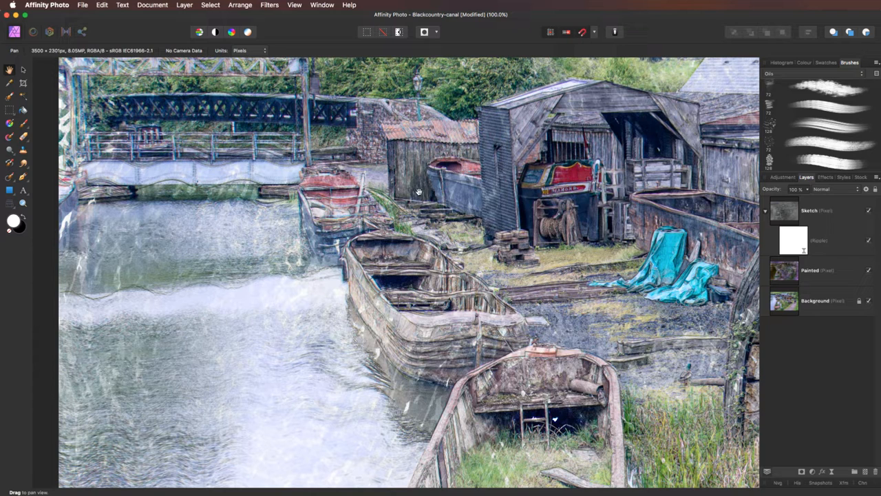
mouse_move(236, 179)
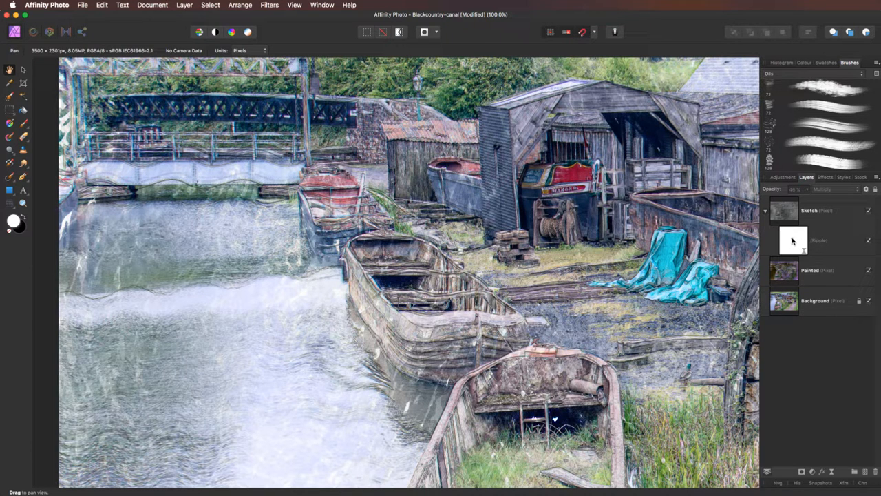
- Paint black on the ripple's mask with a smaller 40% brush to clear ripple off the bridge area
left_click(819, 240)
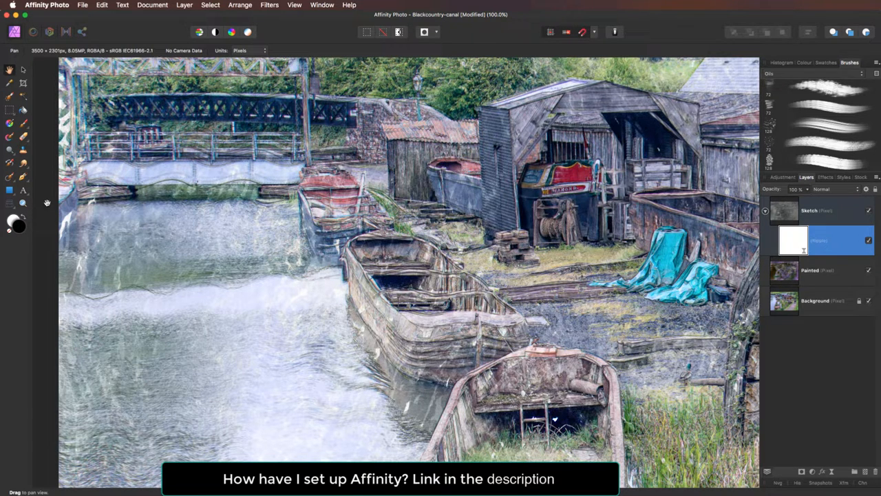
left_click(22, 124)
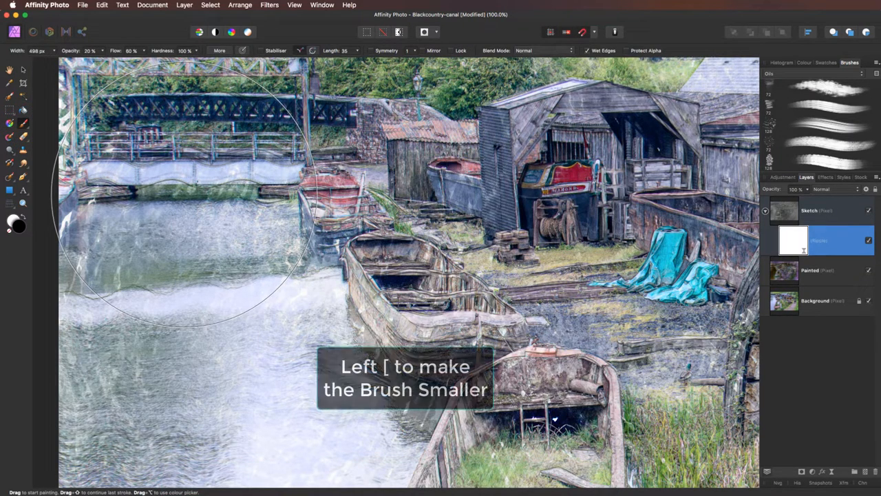
key("[")
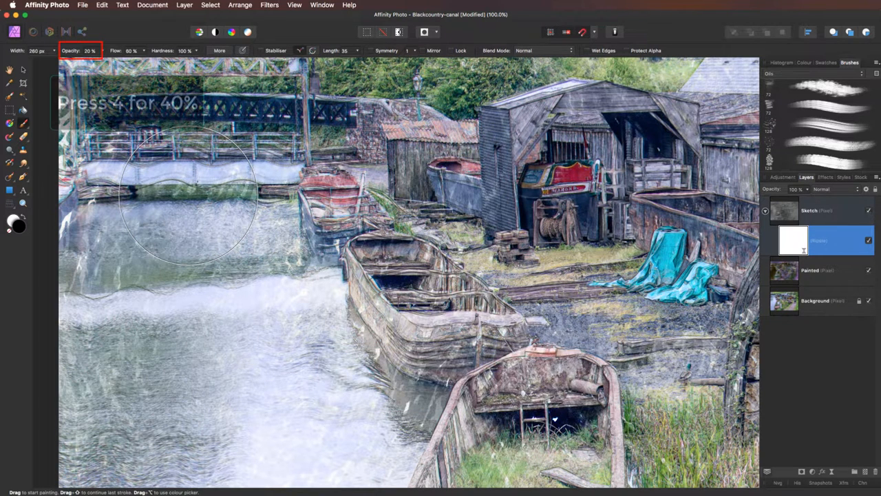
key("4")
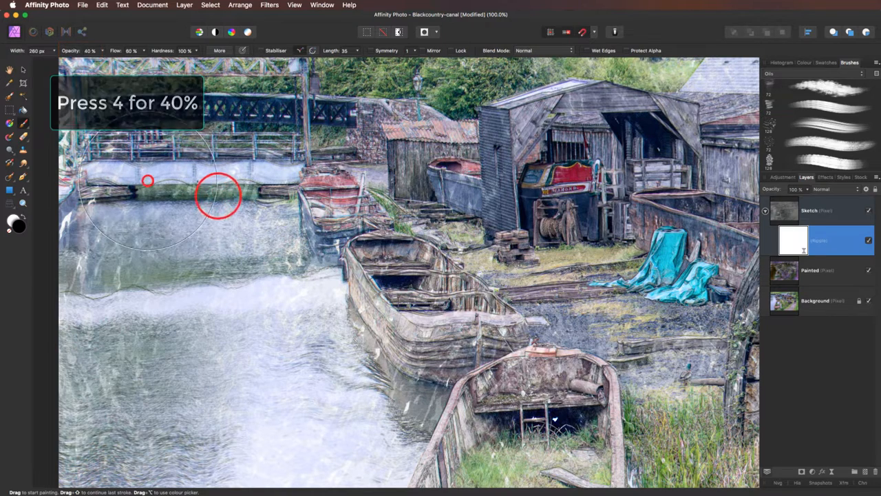
mouse_move(199, 278)
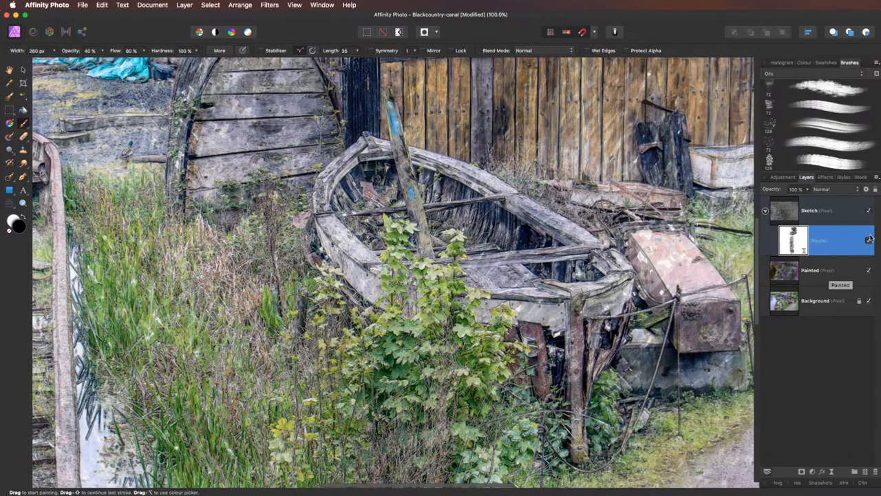
left_click(868, 240)
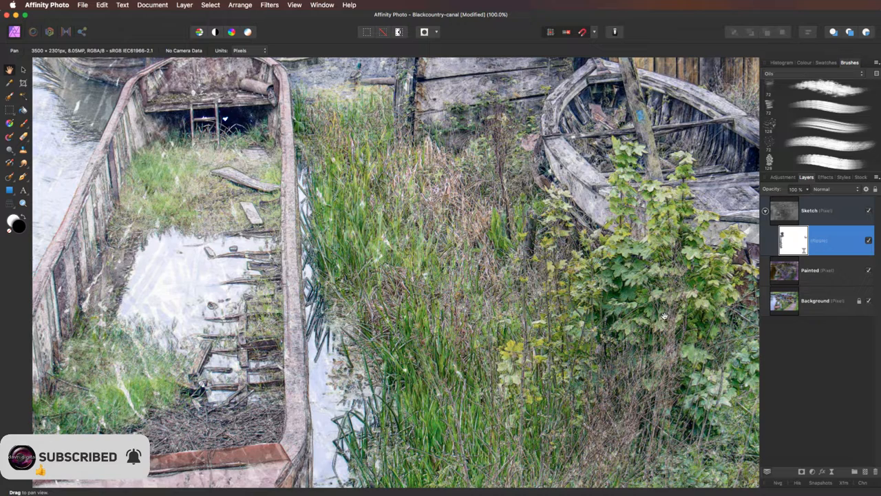
- After masking ripple off the boats and reeds, make the Background layer active
left_click(815, 300)
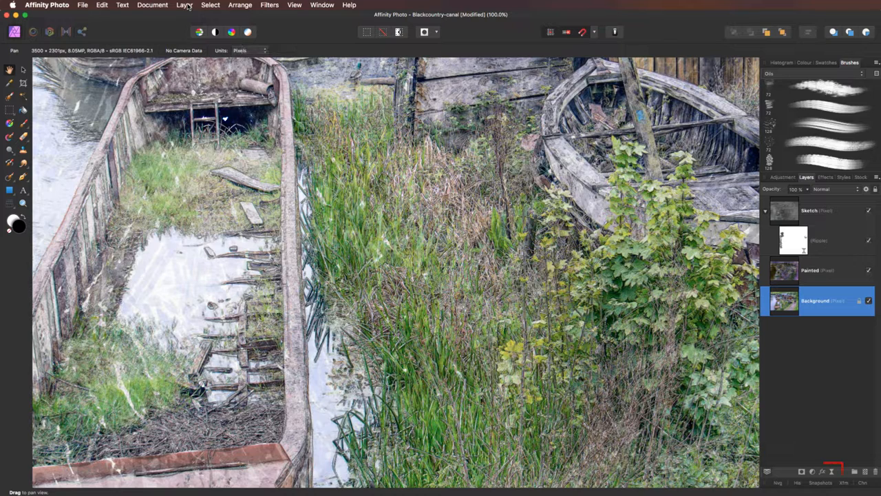
- Add a live monochromatic Add Noise filter to the Background at about 20% intensity
left_click(185, 5)
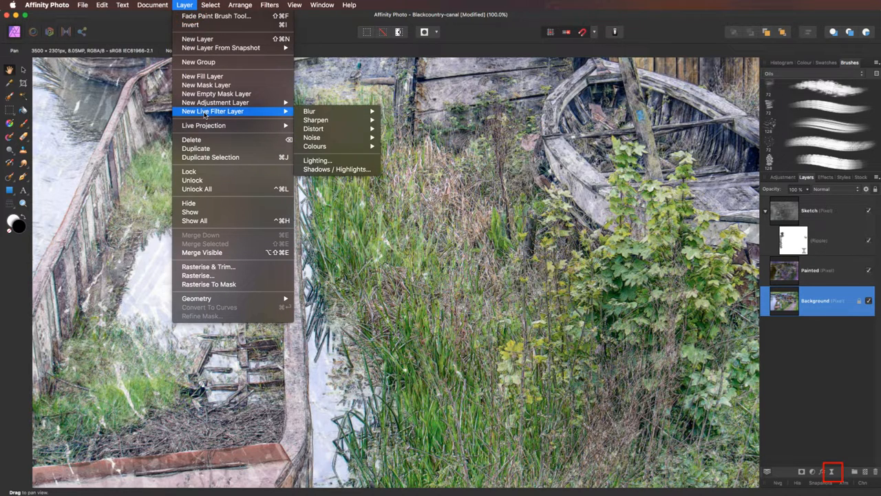
mouse_move(308, 110)
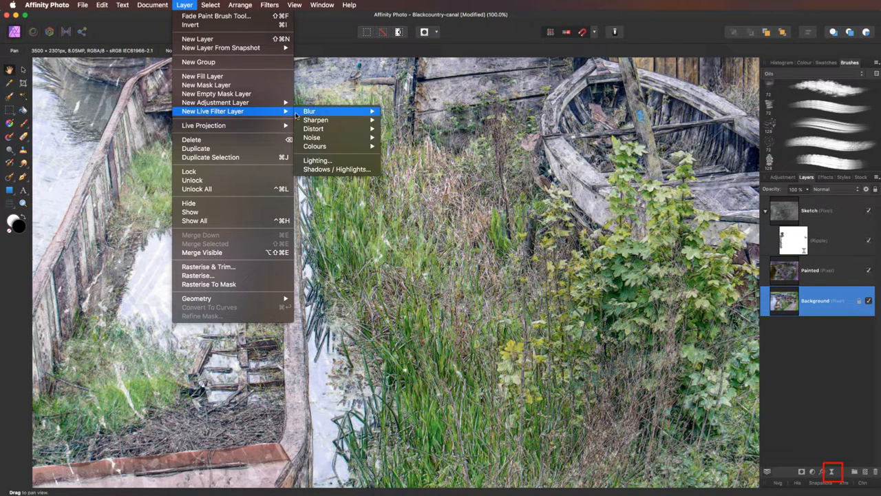
mouse_move(311, 138)
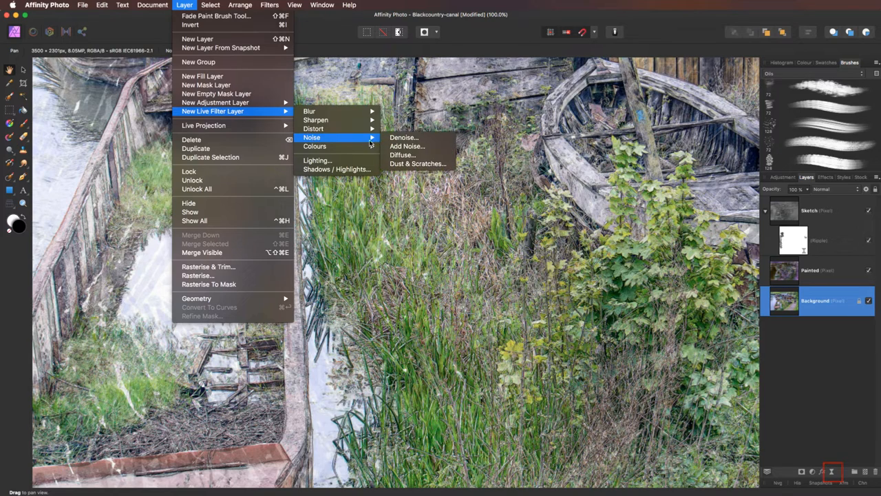
left_click(408, 146)
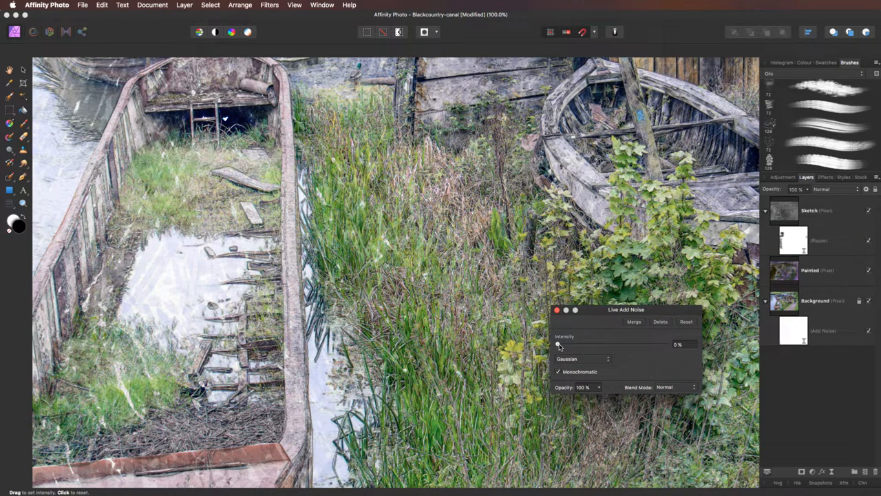
left_click_drag(557, 344, 563, 344)
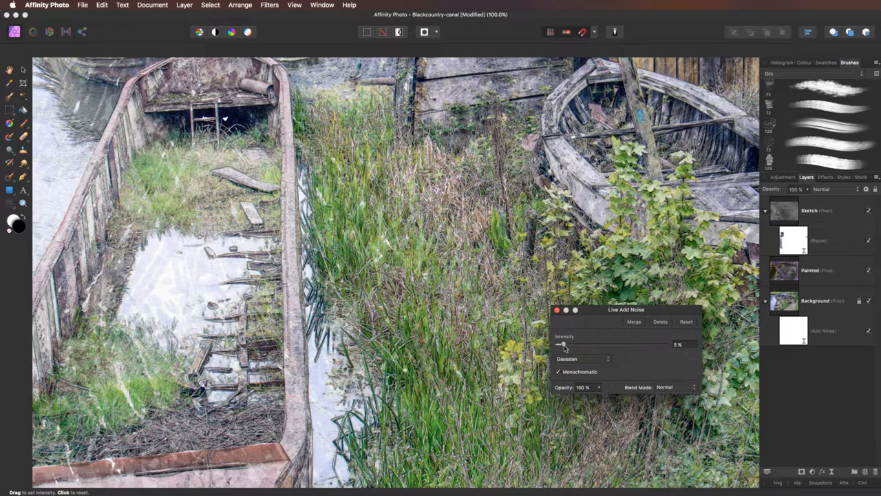
left_click_drag(559, 344, 575, 344)
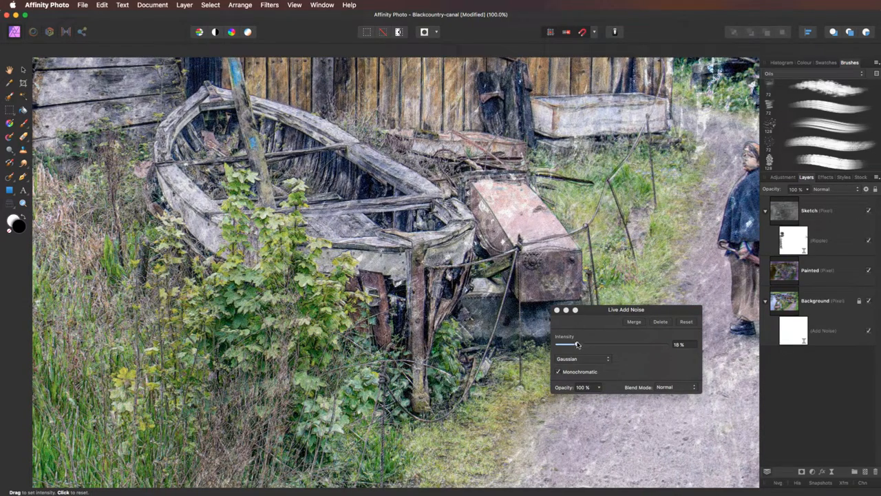
left_click_drag(577, 344, 581, 344)
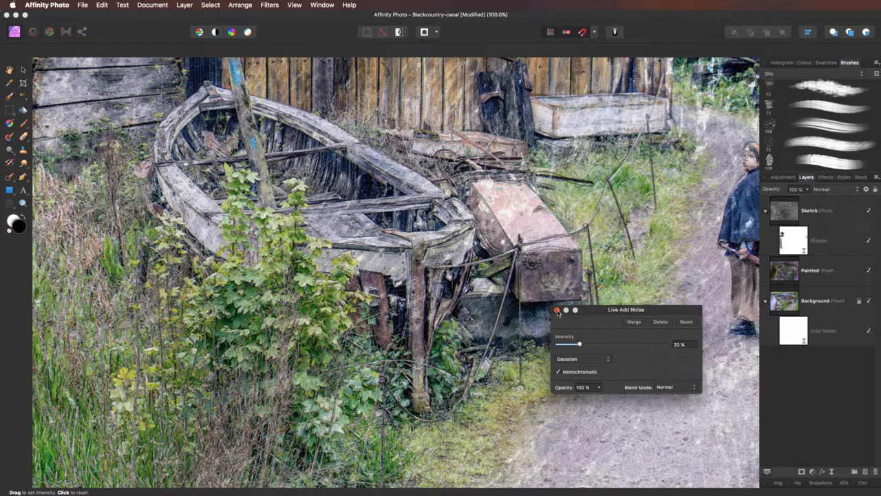
left_click(557, 309)
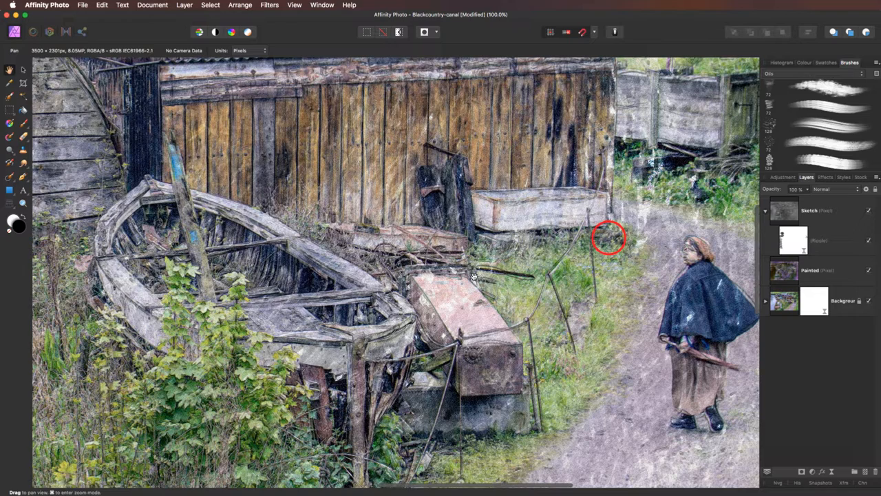
- Select the Painted layer with the Paint Brush ready at 60% opacity
left_click(815, 270)
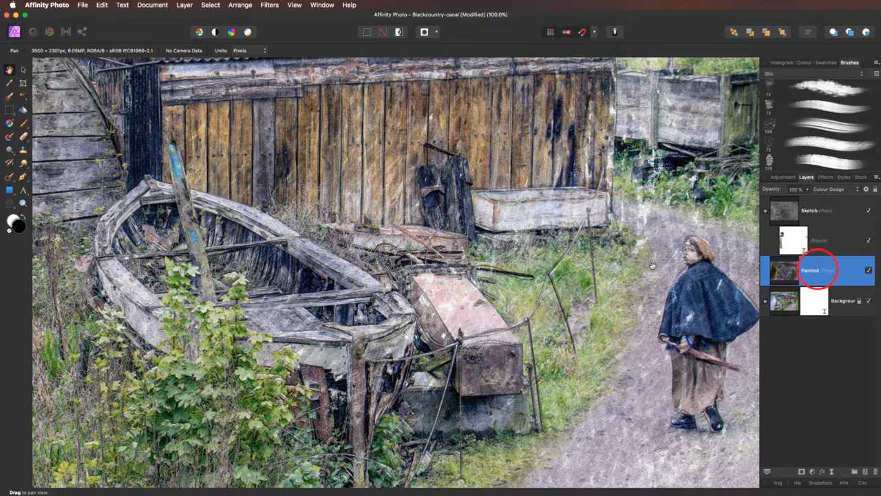
left_click(10, 123)
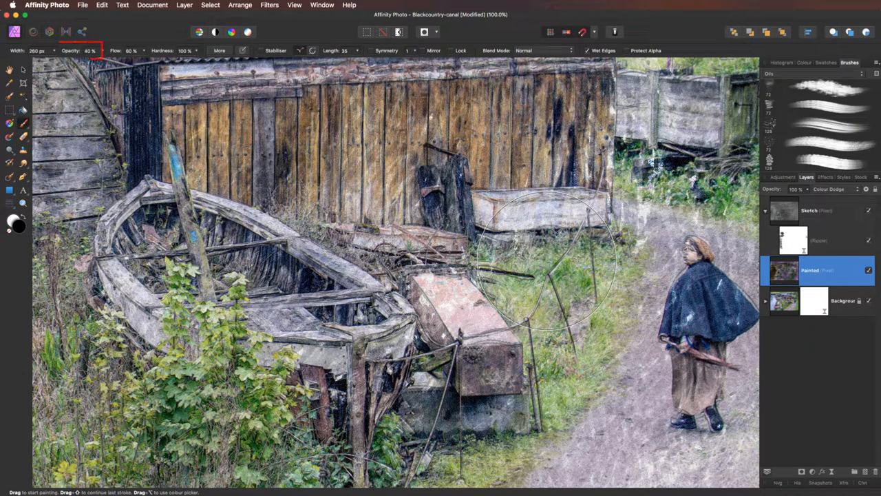
key("2")
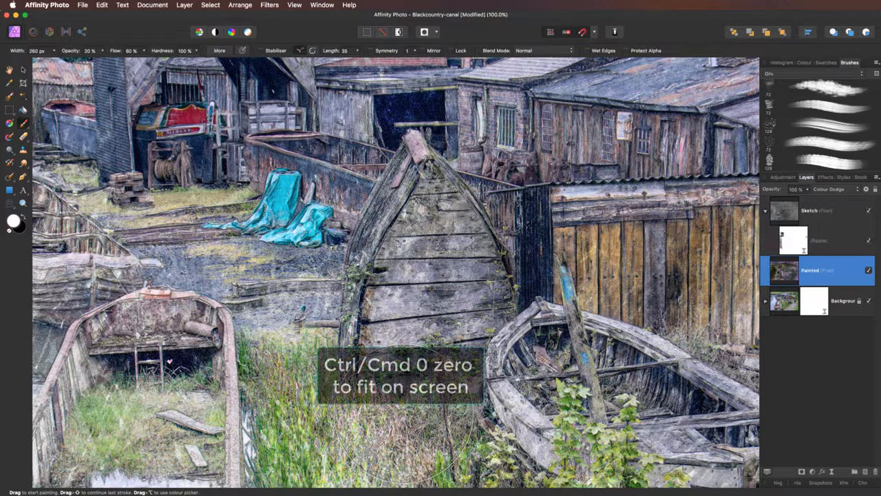
- Fit the picture on screen and add a top HSL adjustment raising saturation about 14%
key("cmd+0")
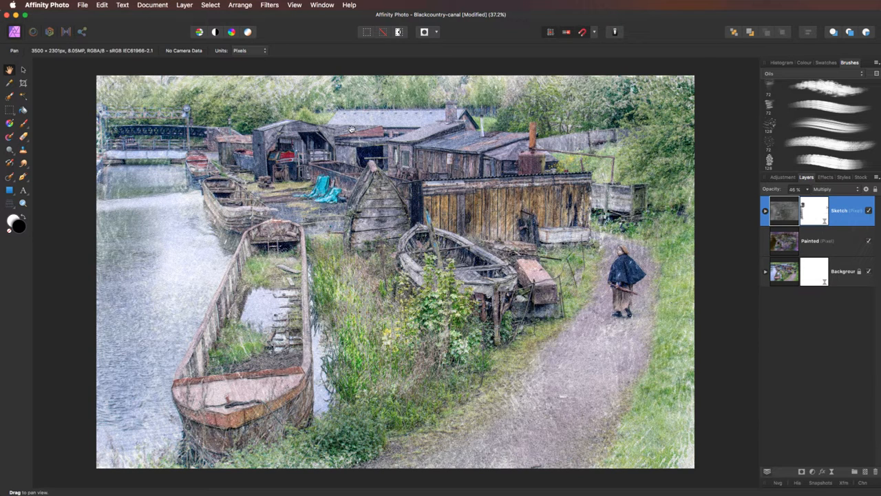
left_click(185, 6)
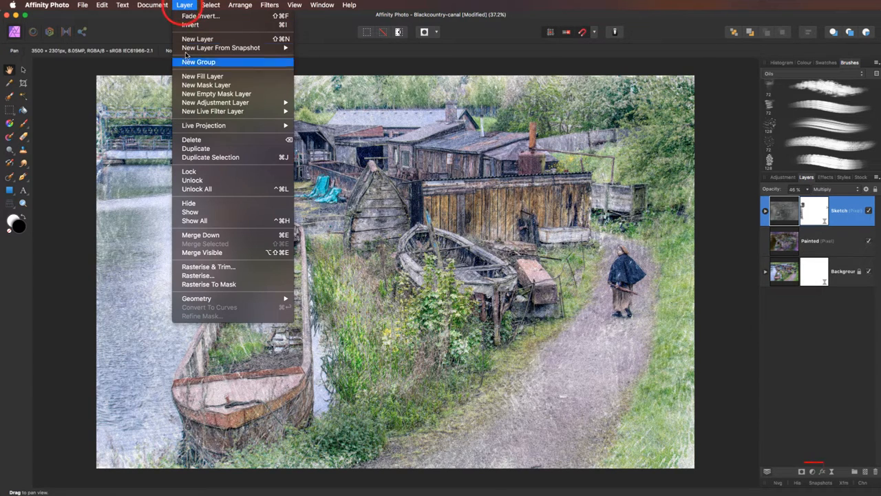
mouse_move(214, 102)
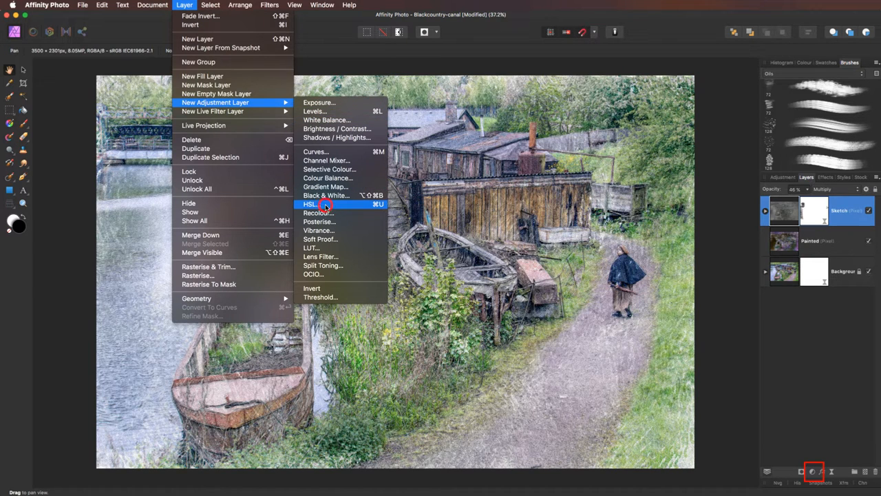
left_click(310, 204)
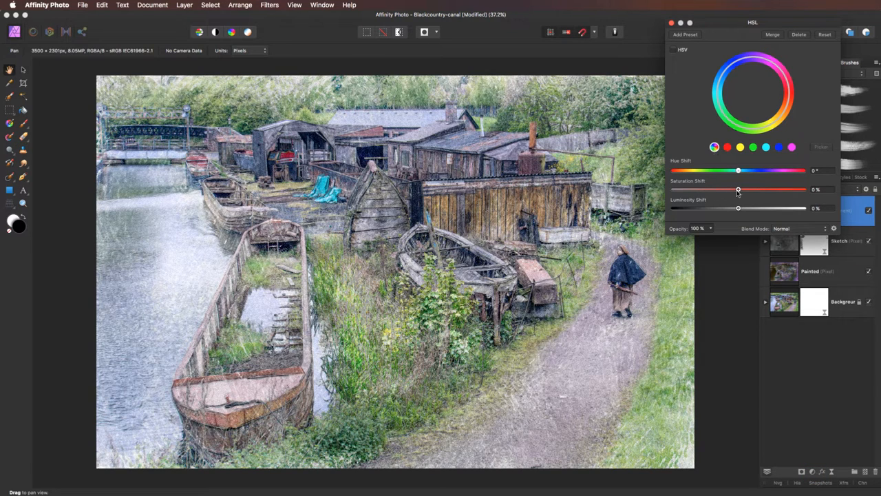
left_click_drag(738, 190, 745, 190)
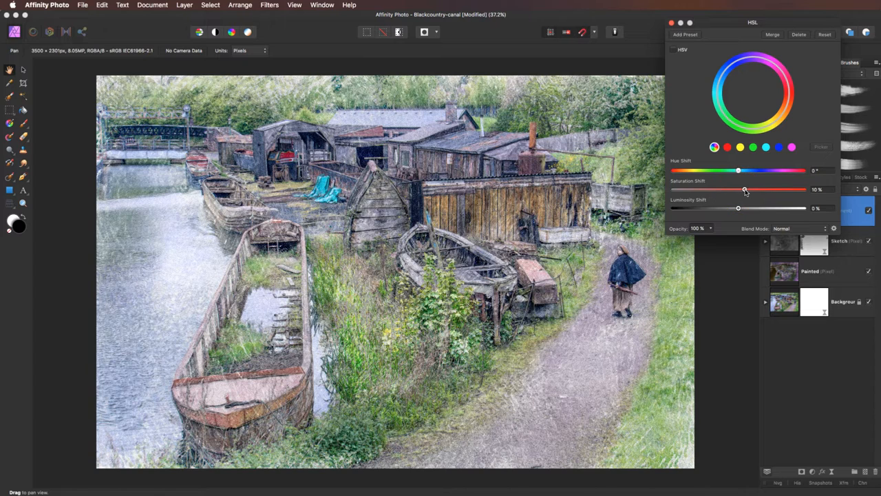
left_click_drag(738, 190, 746, 190)
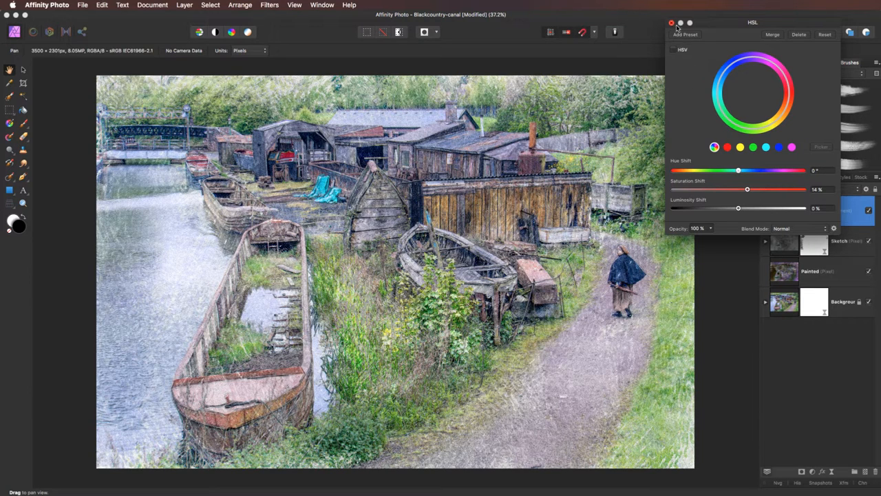
left_click(672, 22)
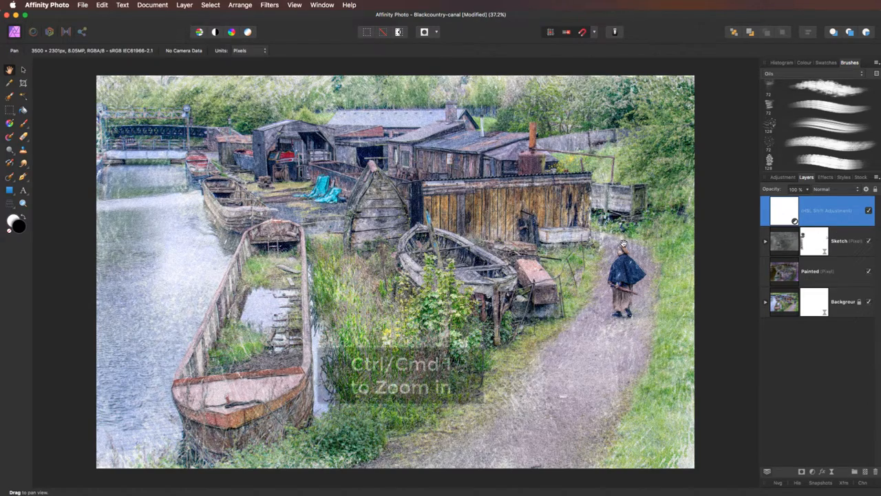
key("cmd+1")
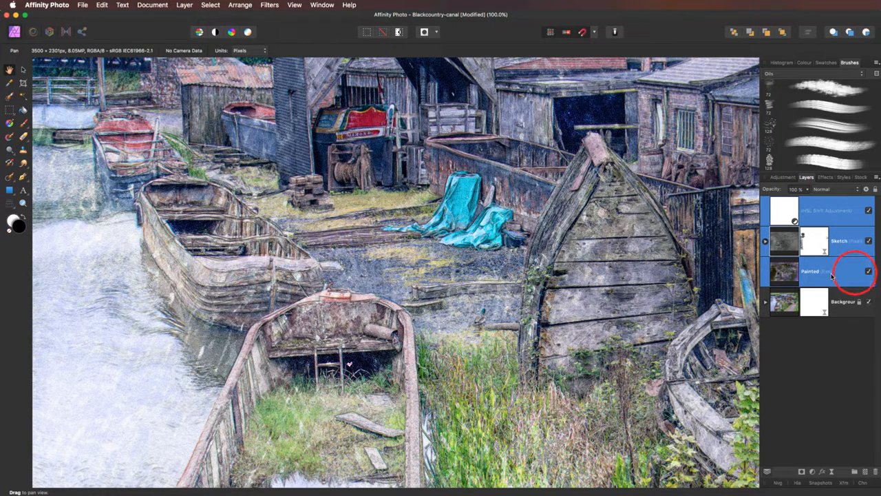
left_click(868, 270)
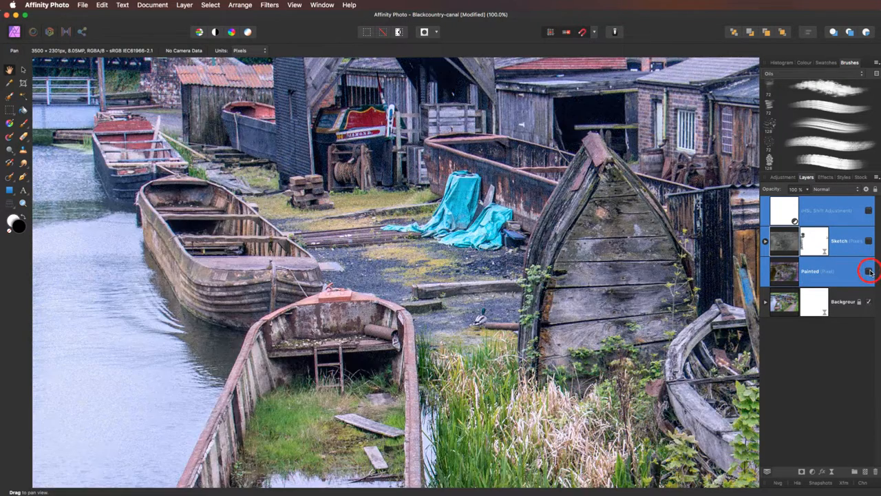
left_click(869, 270)
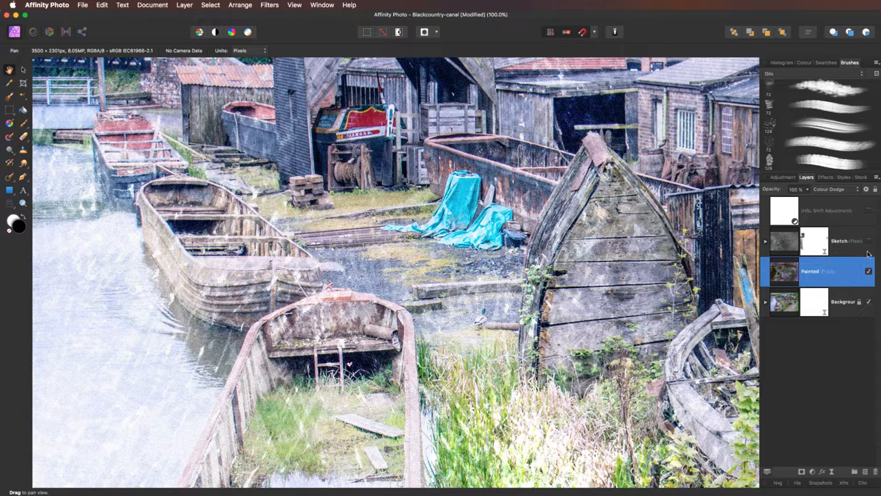
left_click(869, 241)
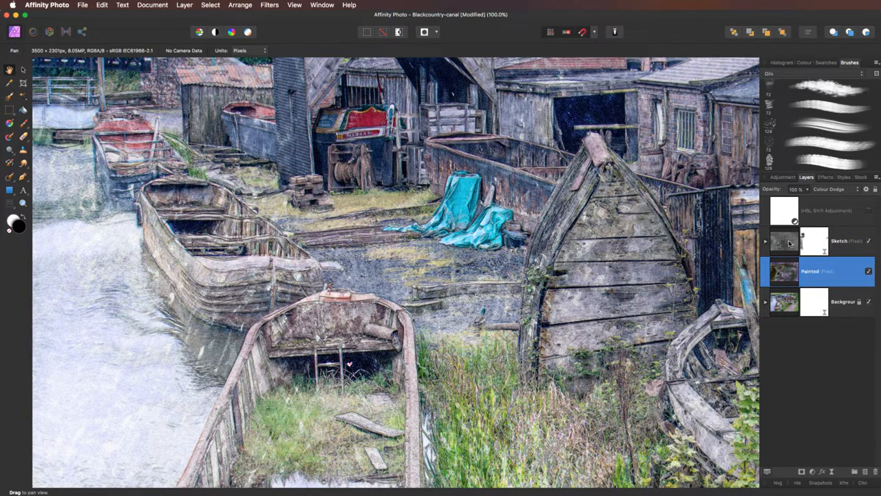
left_click(765, 241)
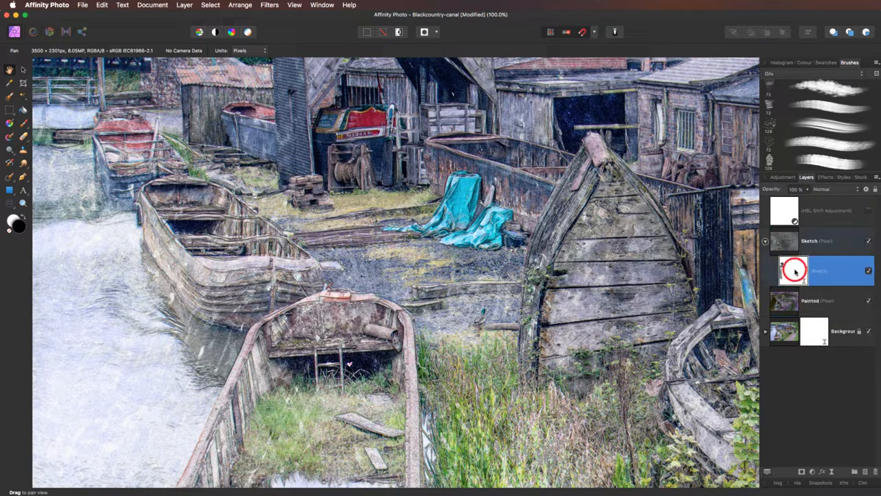
left_click(867, 269)
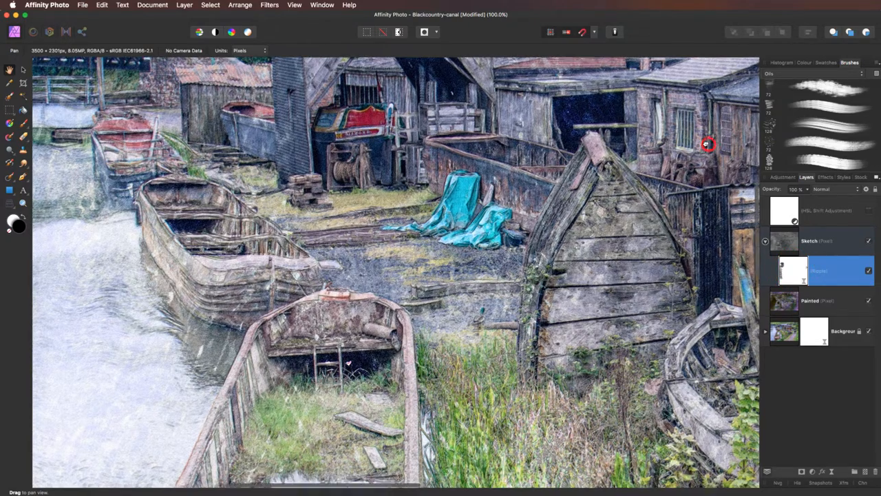
left_click_drag(708, 144, 792, 268)
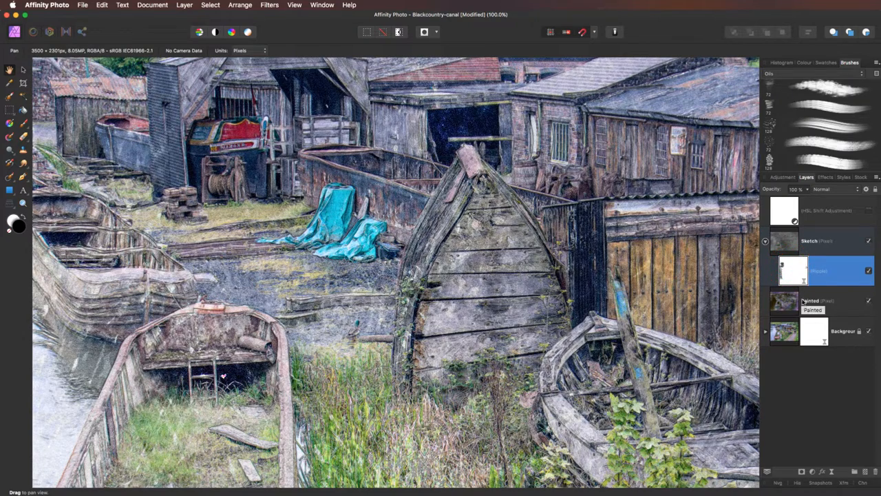
- Lower the Background's Live Add Noise filter opacity to about 80%
left_click(819, 330)
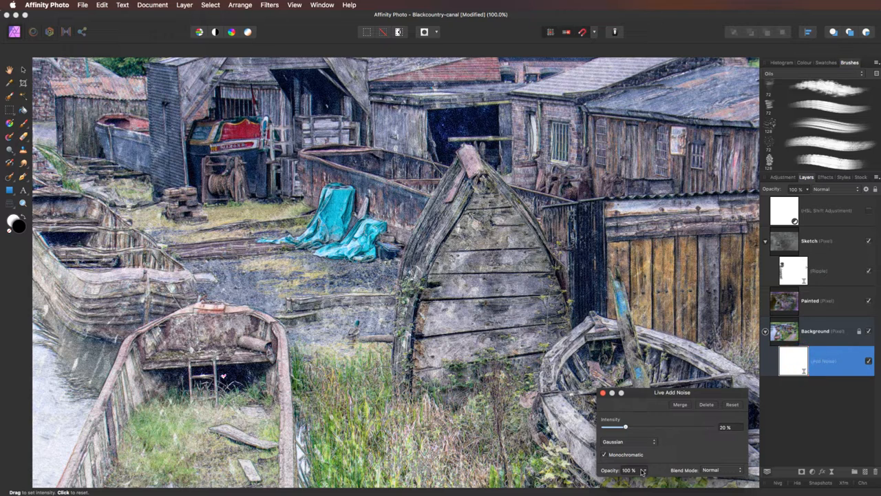
left_click_drag(661, 479, 639, 479)
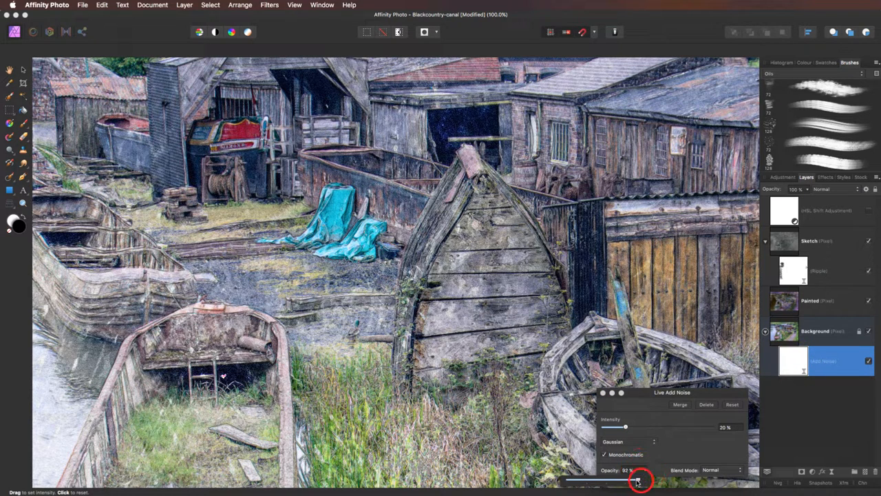
left_click_drag(640, 479, 626, 479)
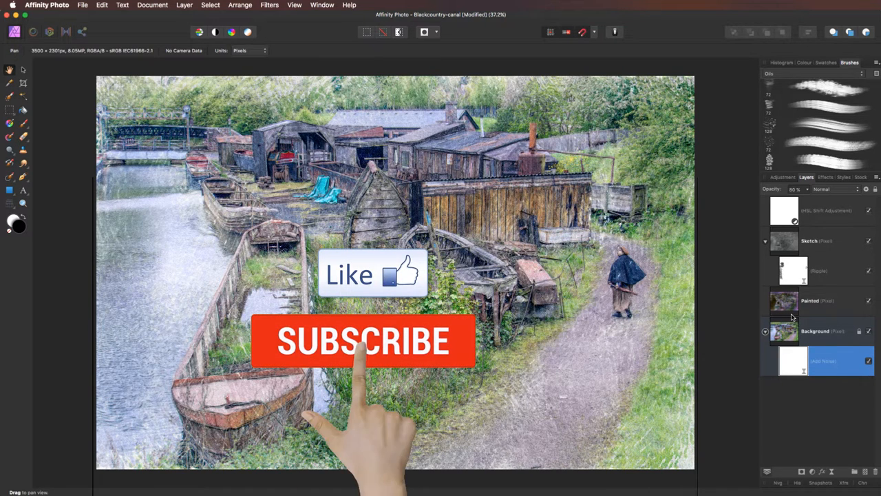
left_click(363, 341)
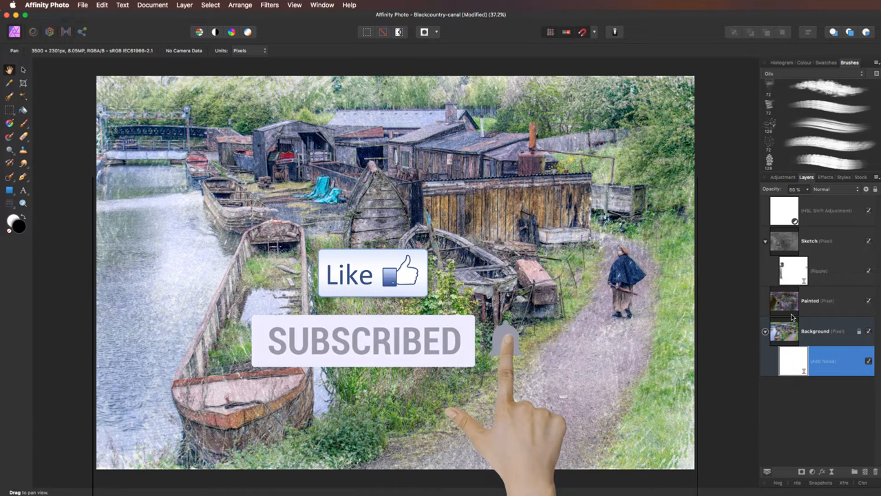